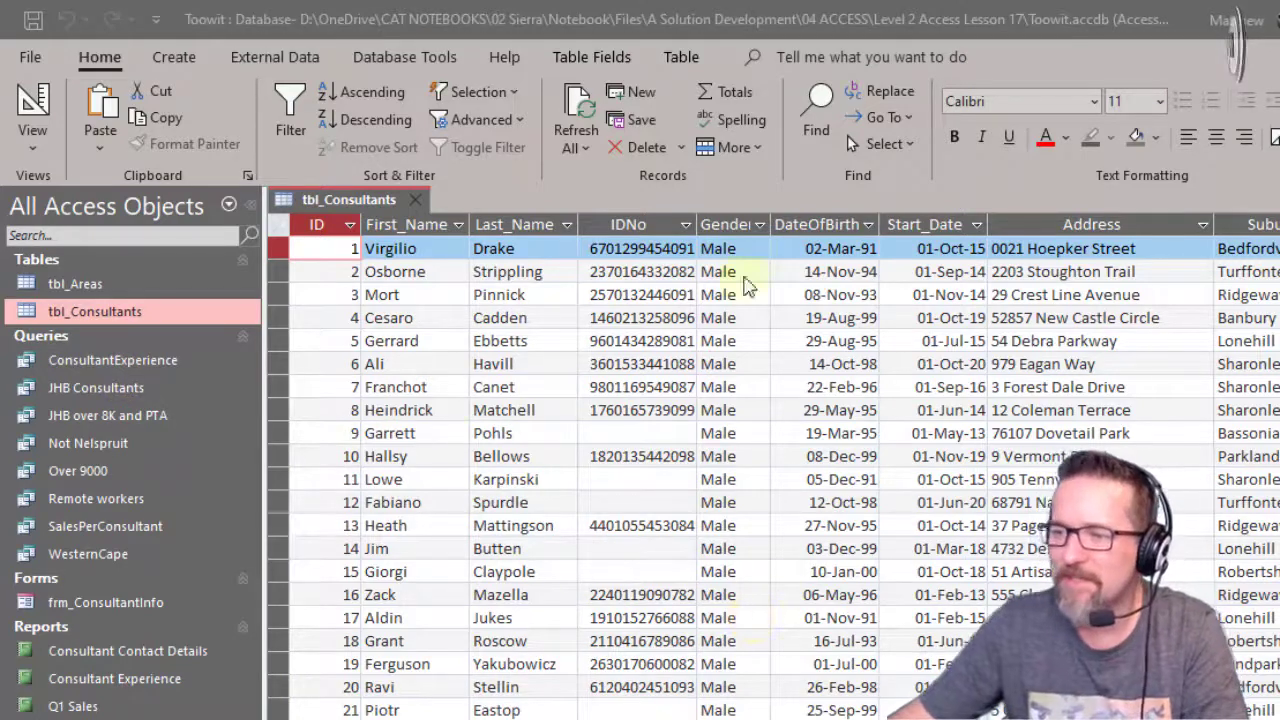
mouse_move(749, 638)
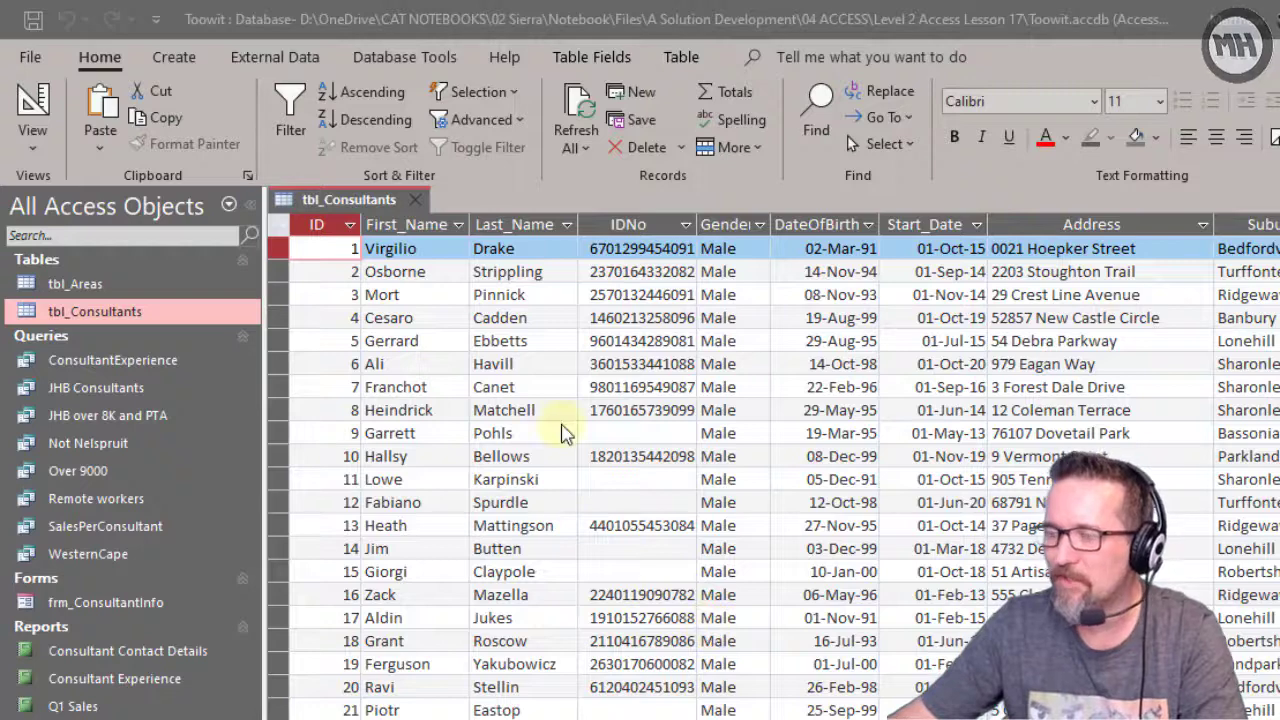
mouse_move(510, 363)
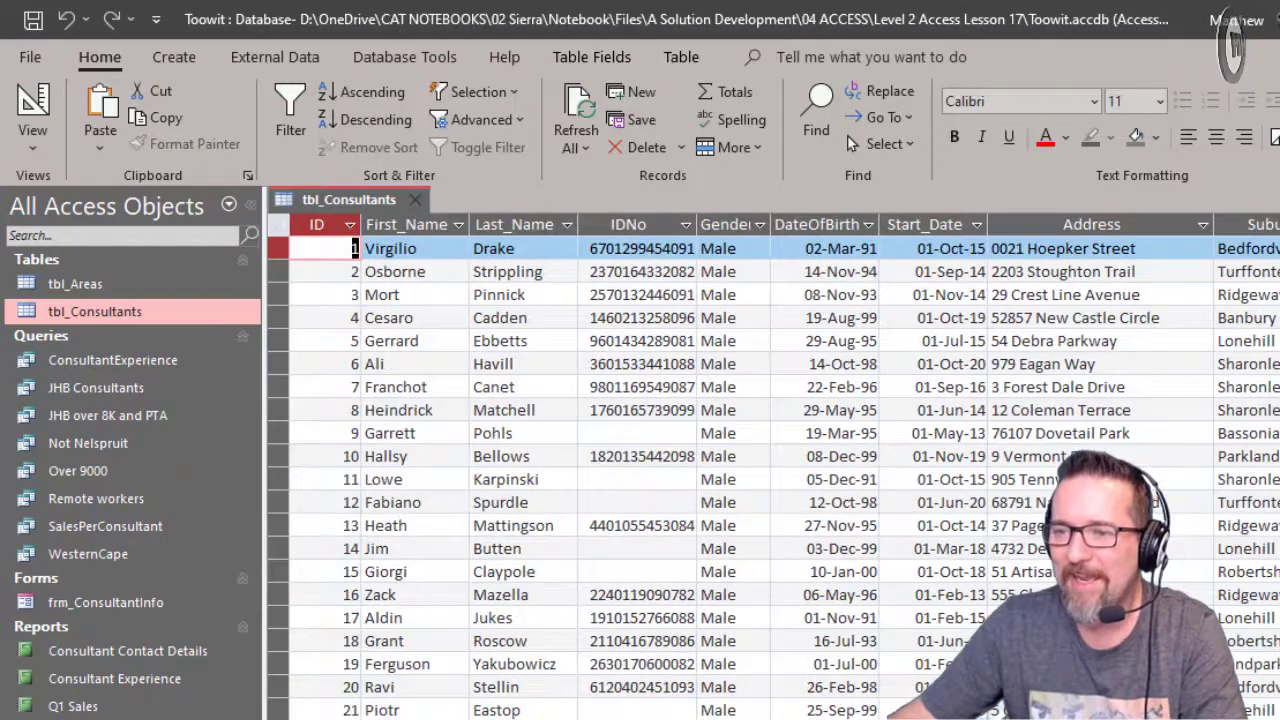
Switch tbl_Consultants to Design View to show its field names and data types.
left_click(32, 115)
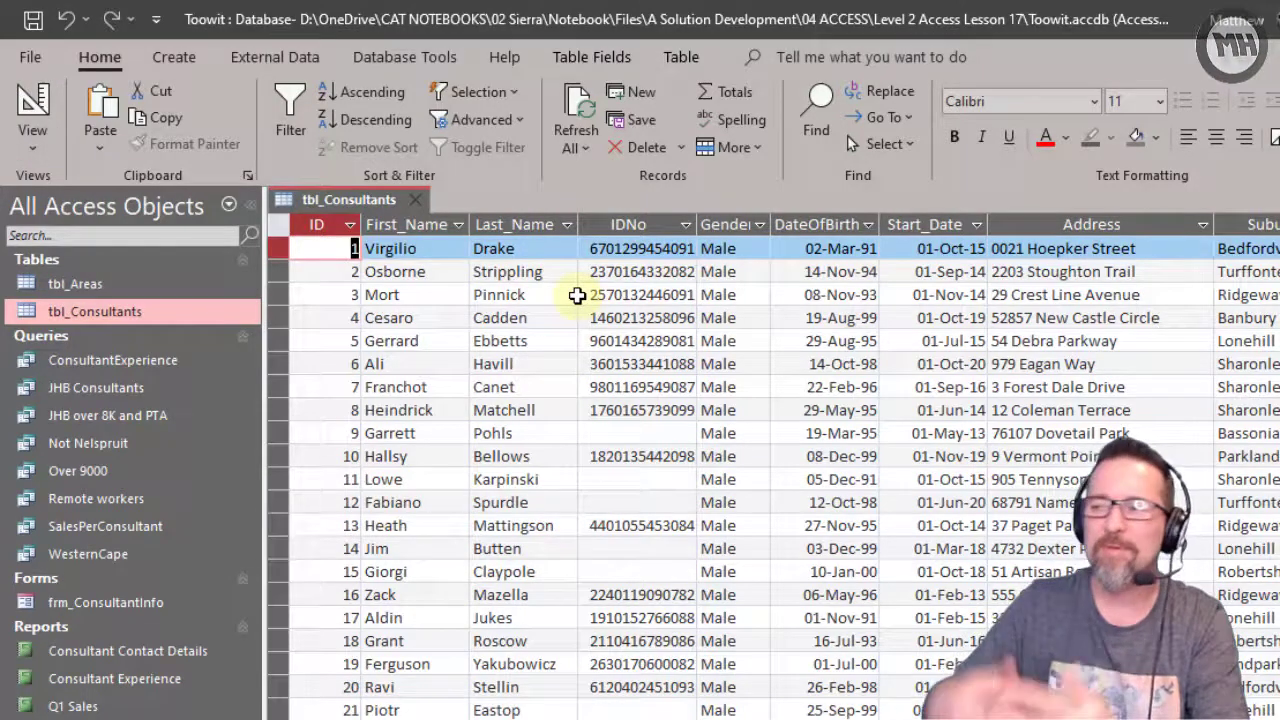
mouse_move(452, 296)
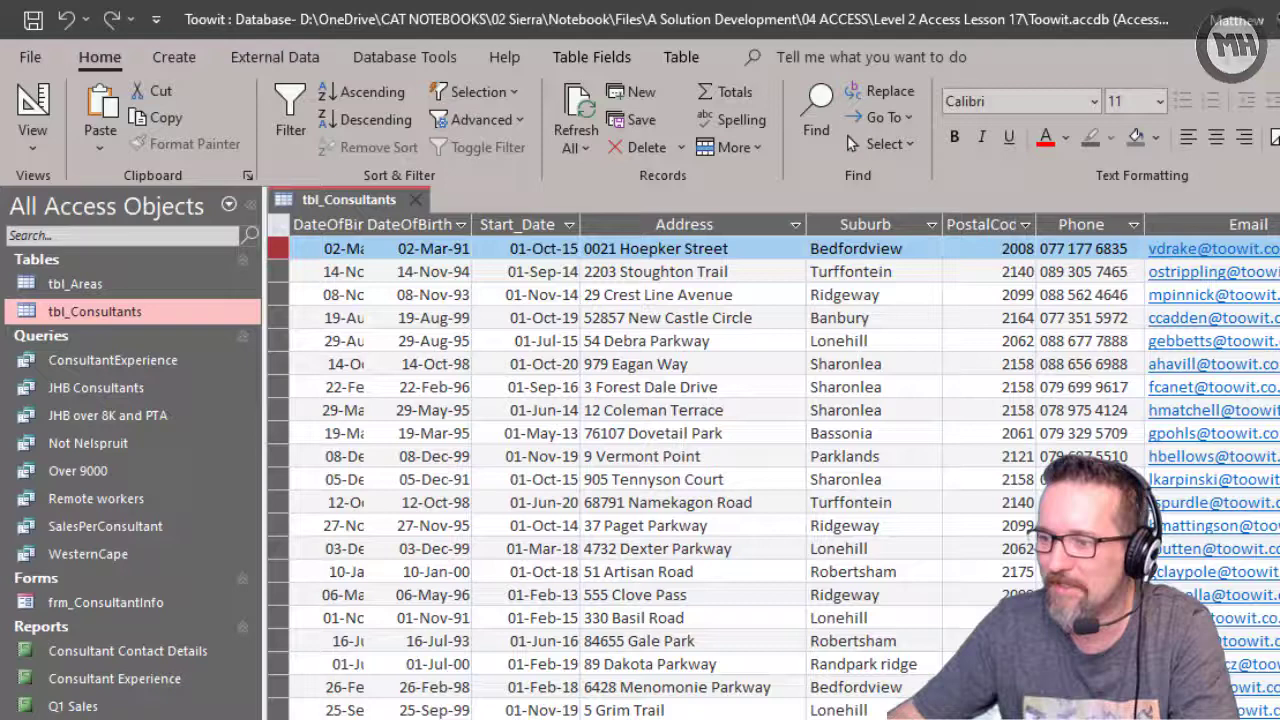
scroll("left", 3)
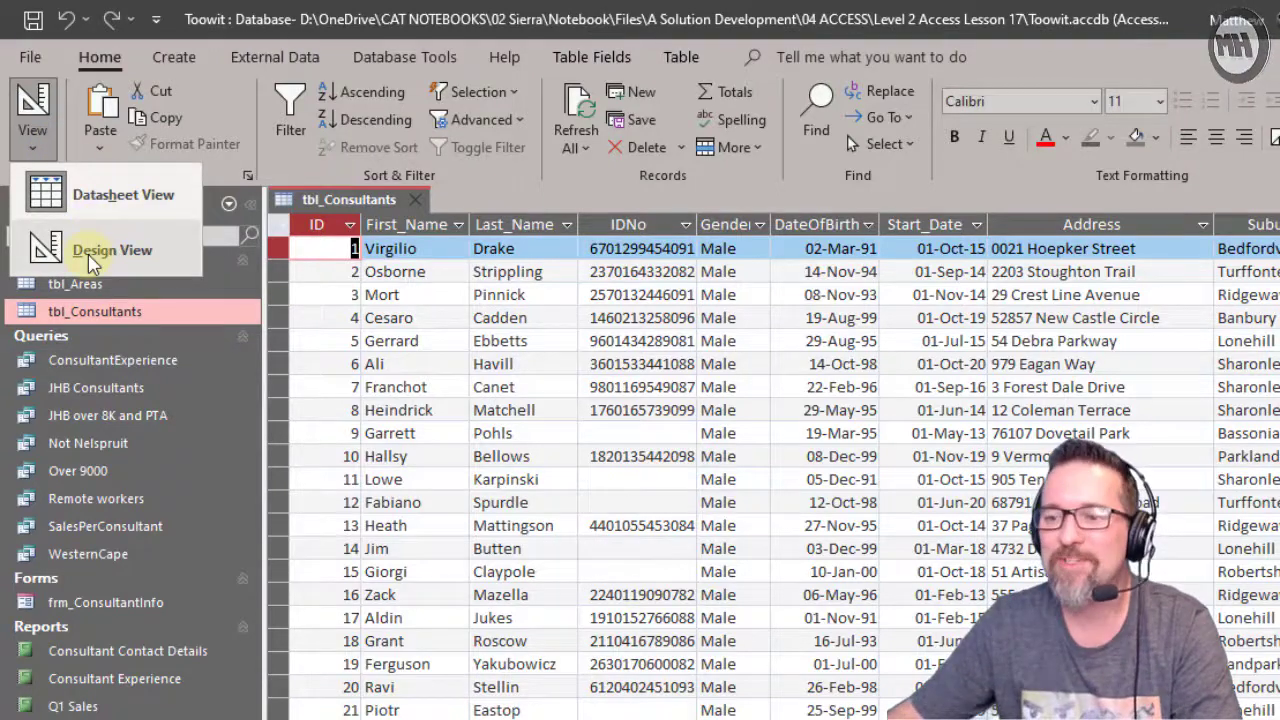
left_click(112, 249)
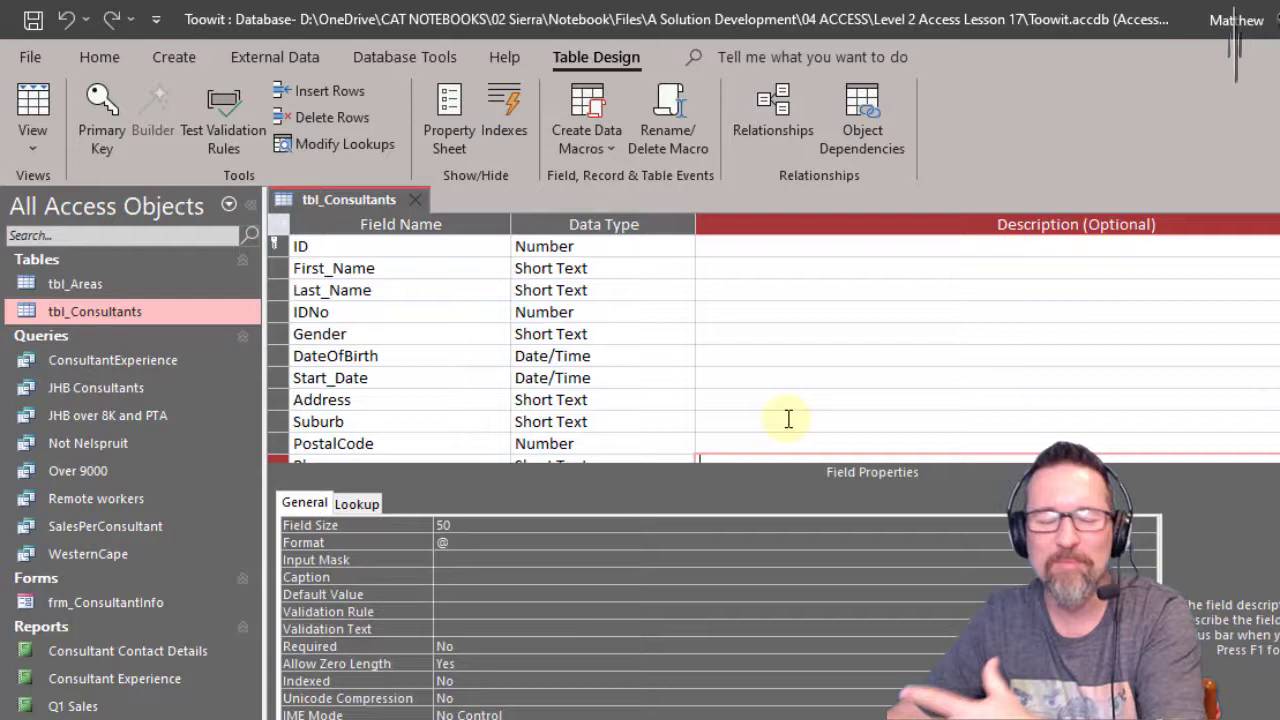
mouse_move(406, 363)
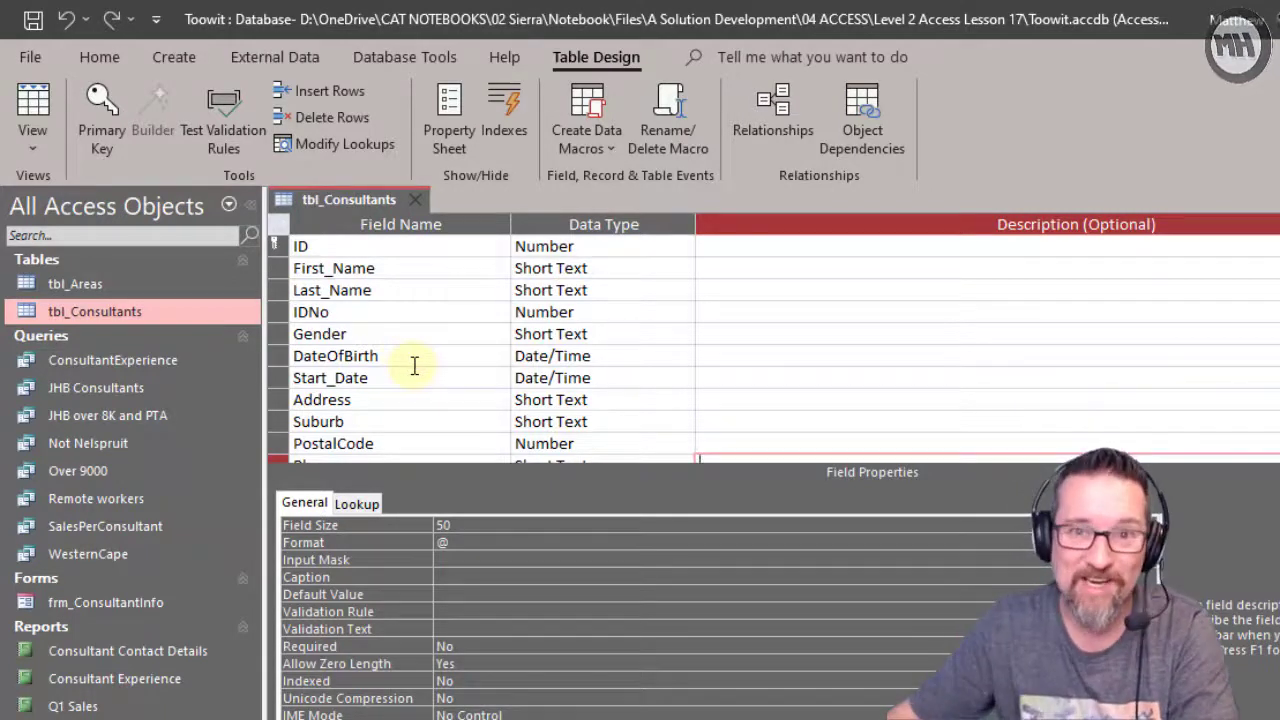
Close tbl_Consultants and open the ConsultantExperience query's results listing years of experience.
left_click(413, 199)
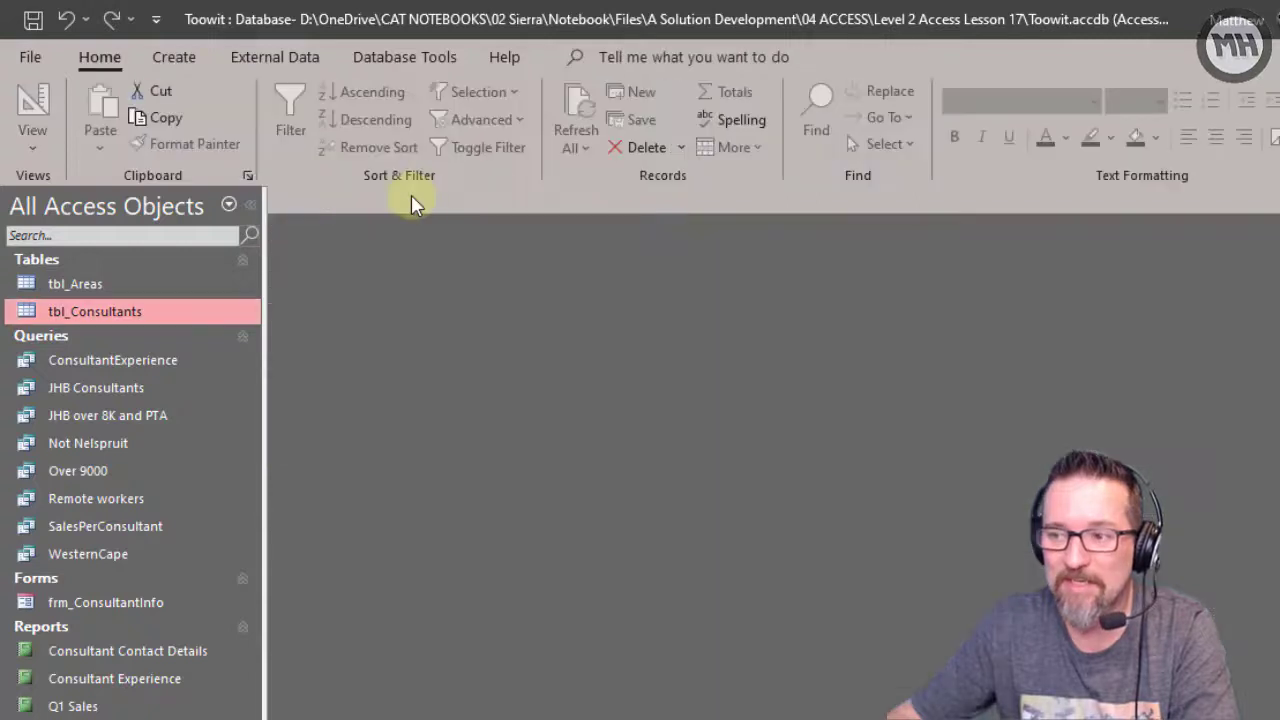
mouse_move(300, 325)
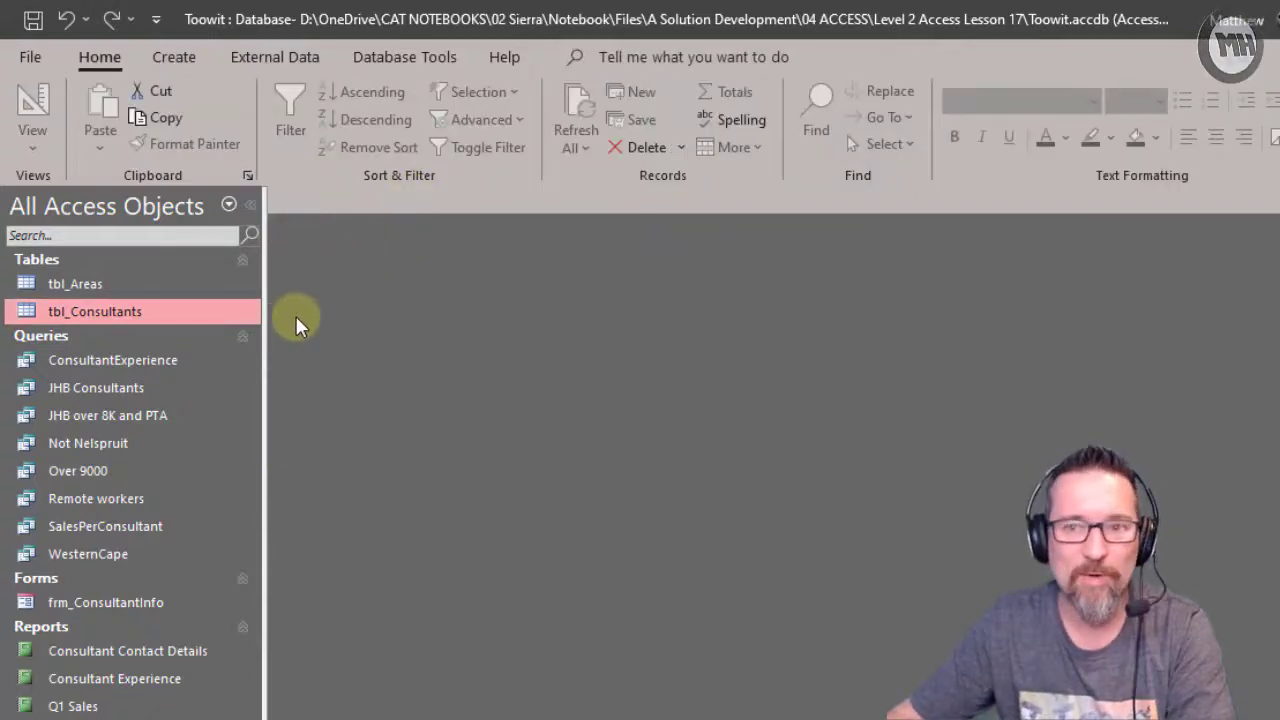
mouse_move(112, 360)
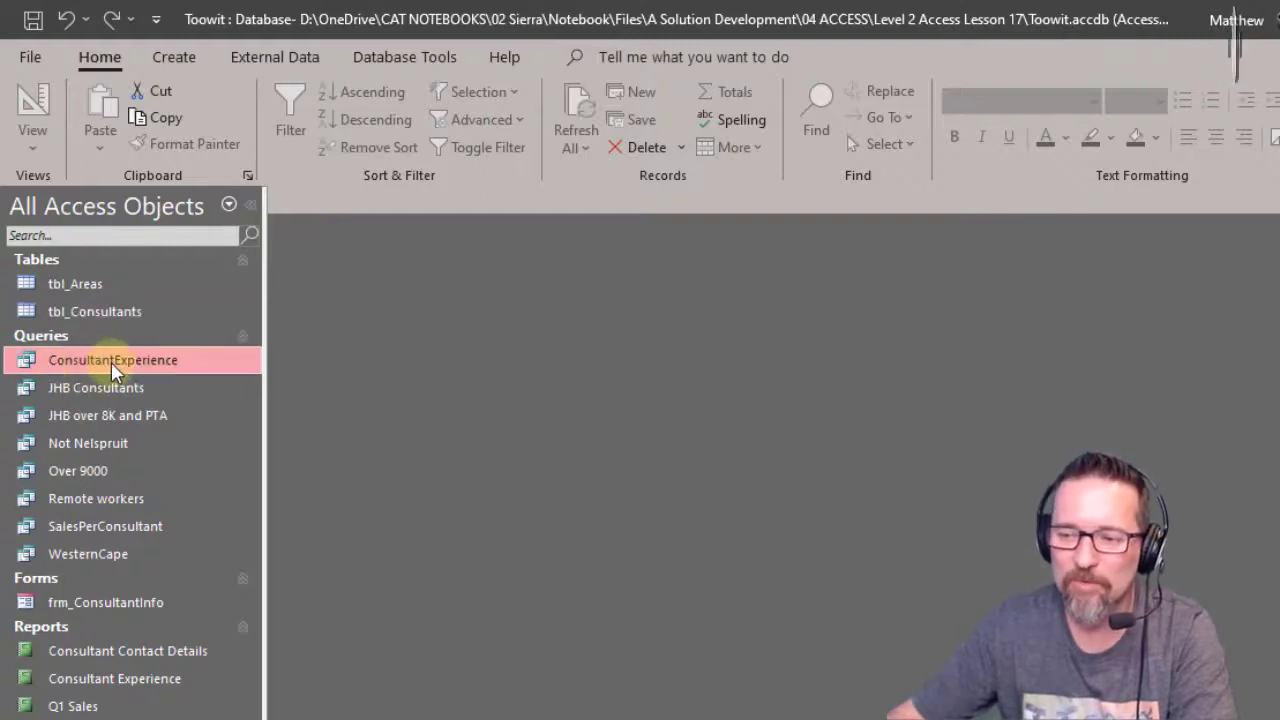
double_click(112, 360)
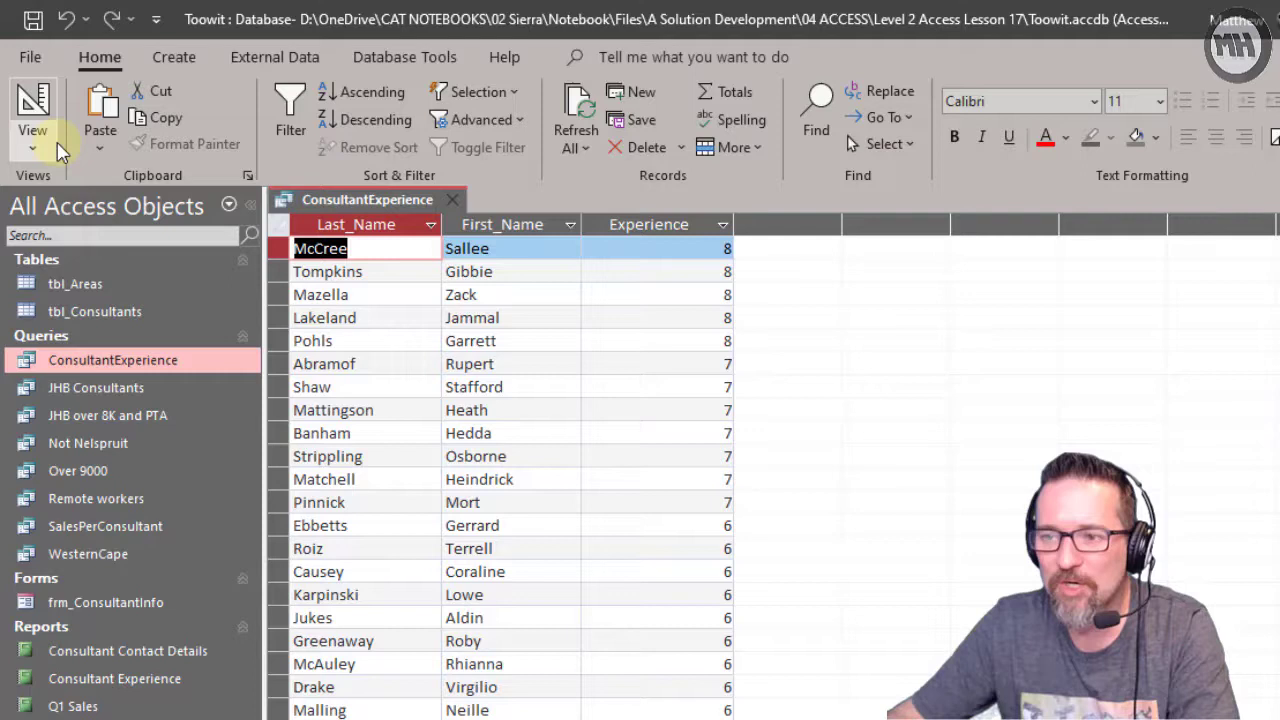
left_click(32, 130)
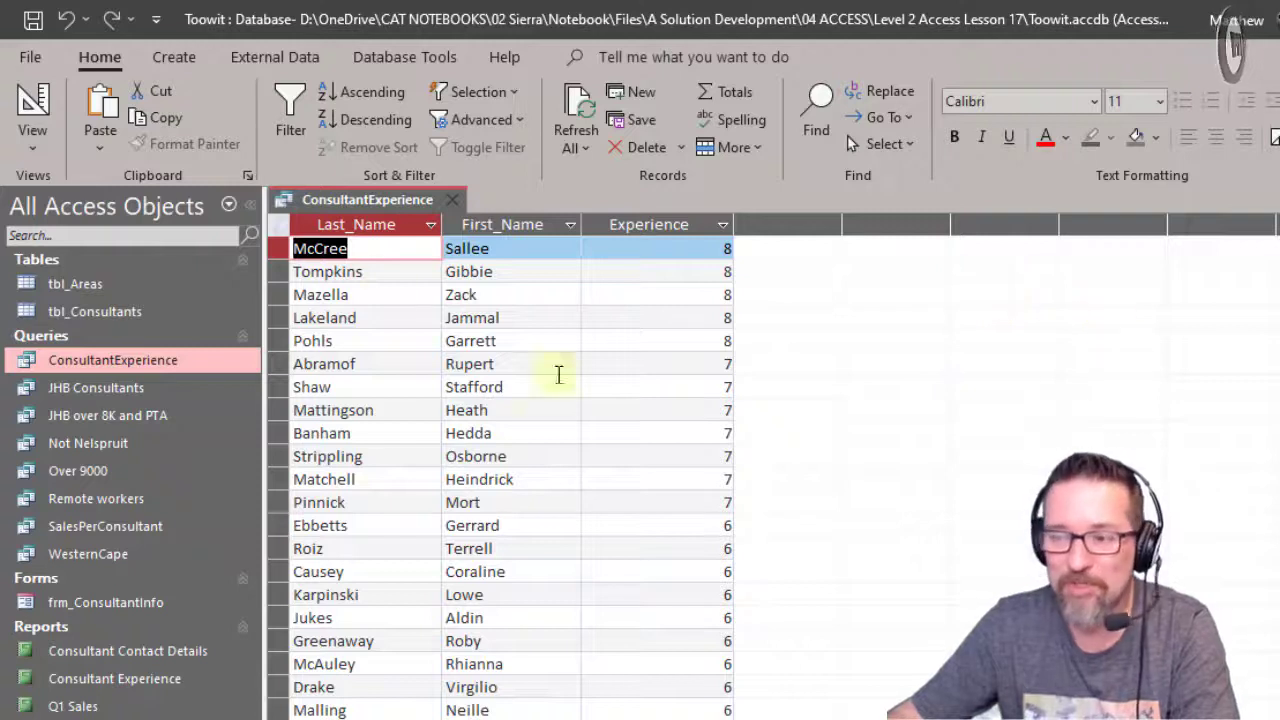
mouse_move(938, 420)
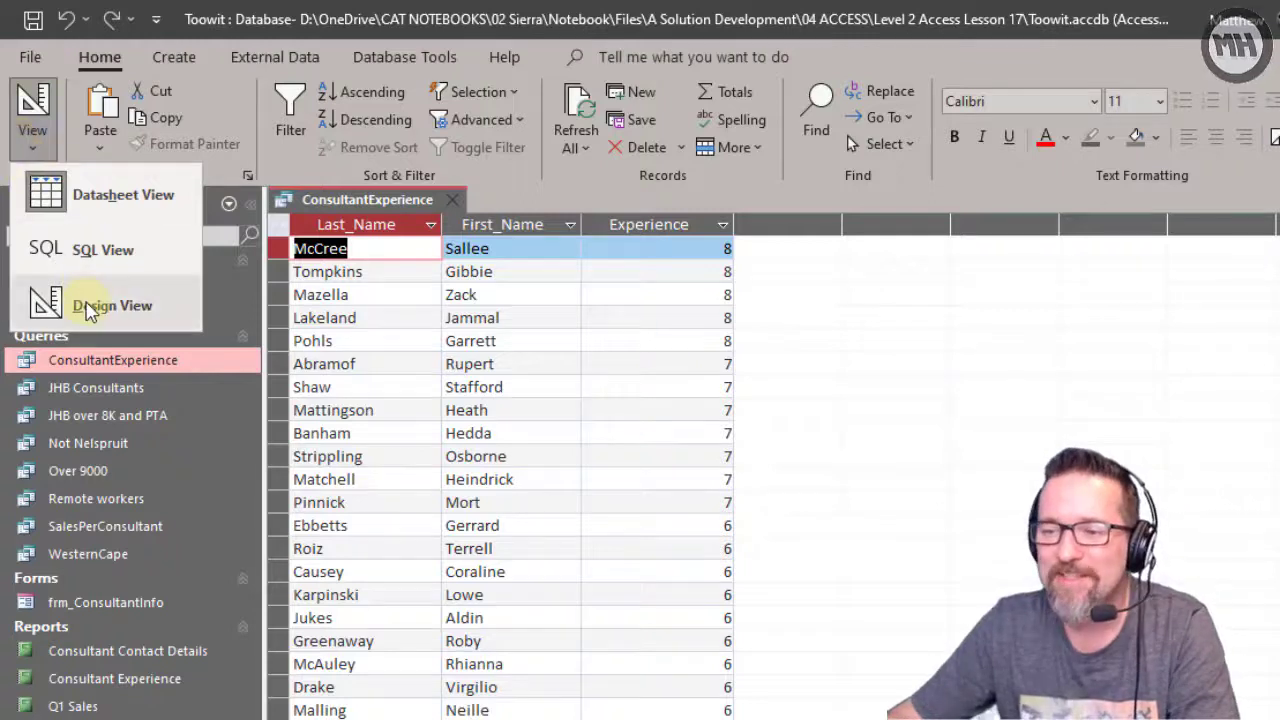
mouse_move(111, 305)
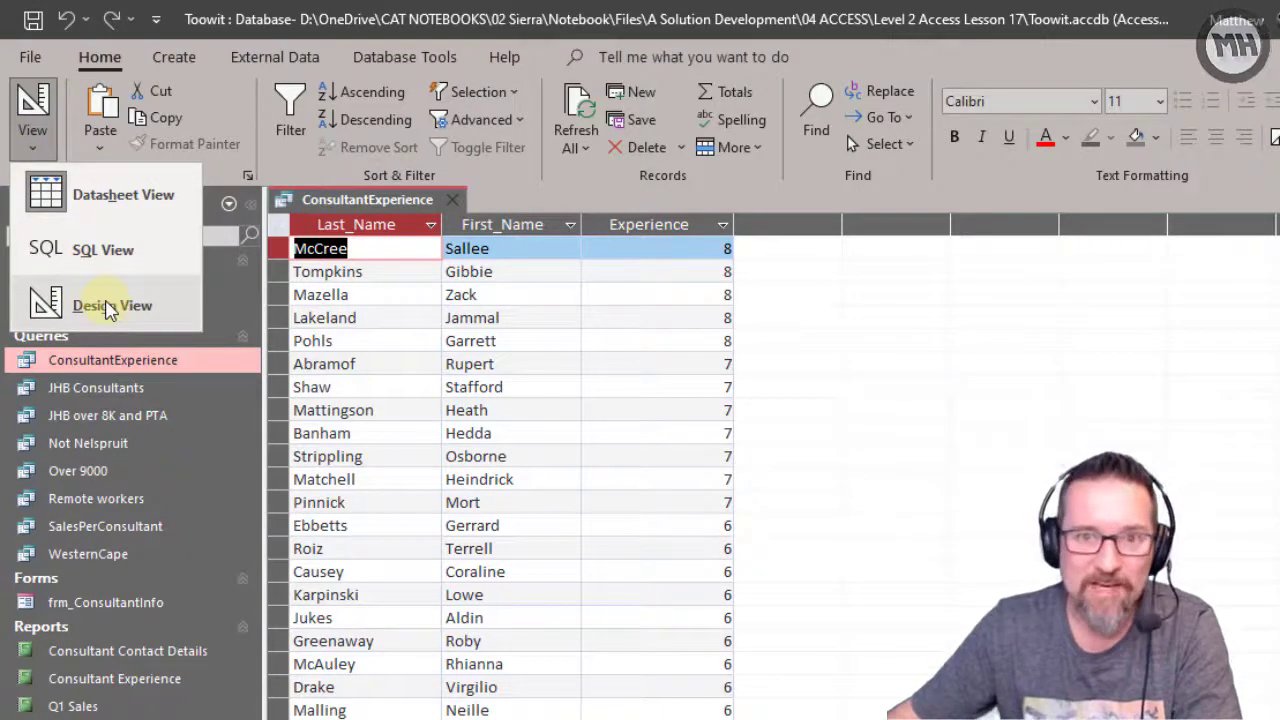
Switch ConsultantExperience to Design View, showing name fields and the descending Experience field.
left_click(112, 305)
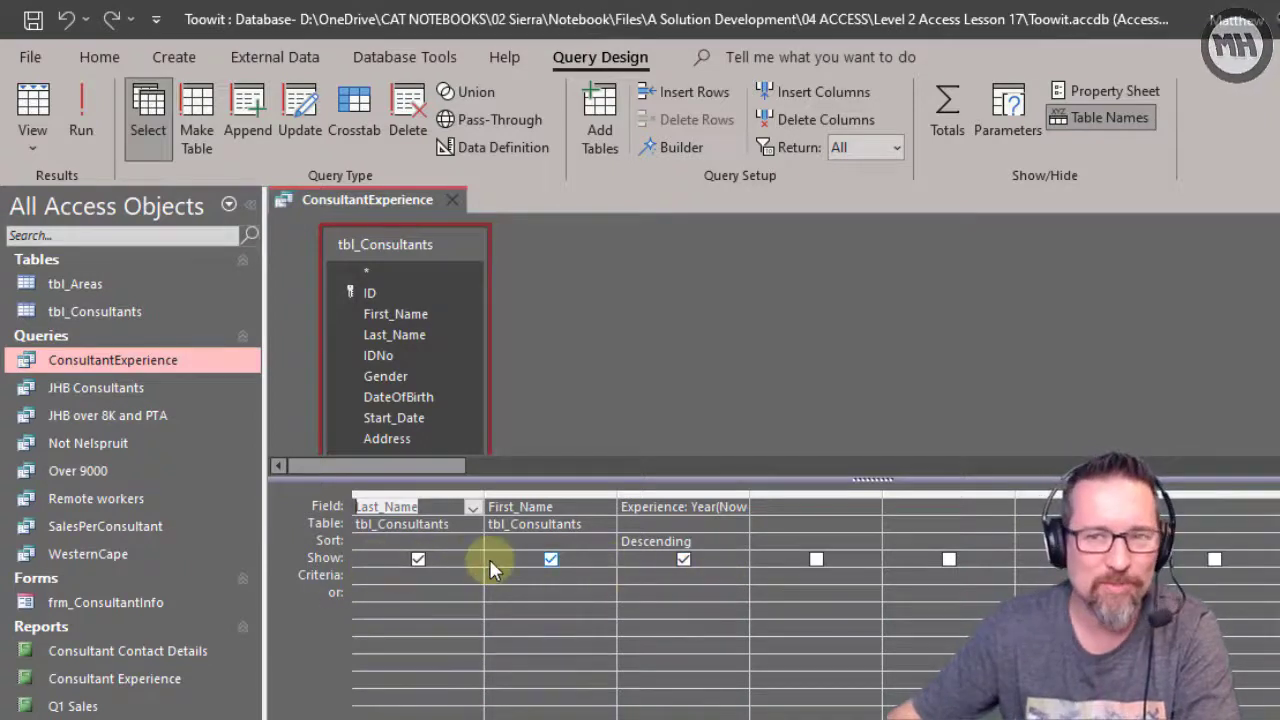
mouse_move(480, 325)
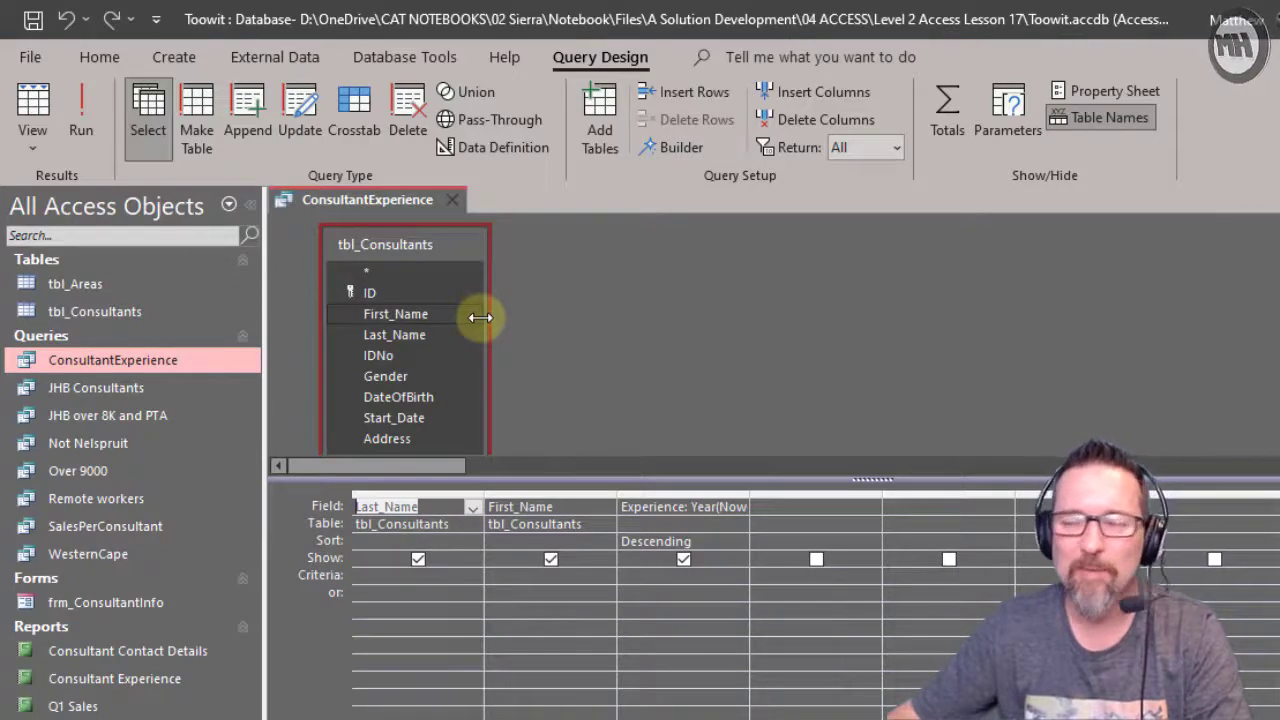
mouse_move(518, 405)
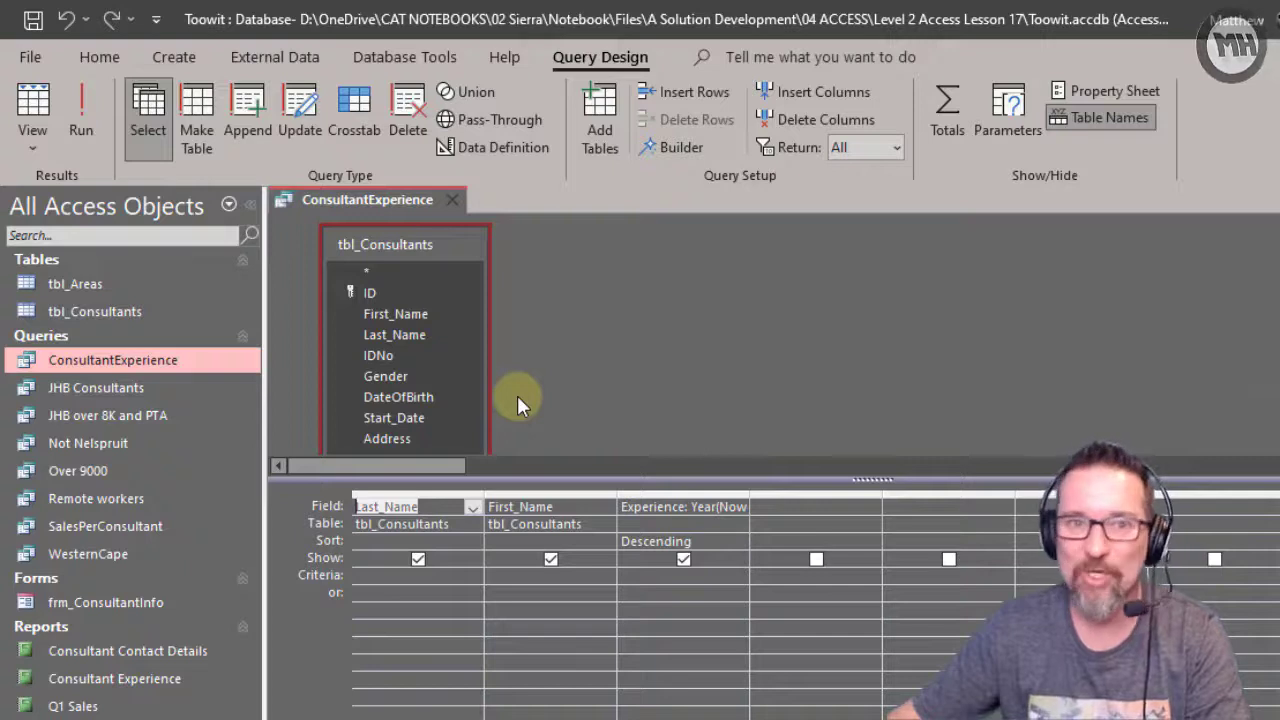
mouse_move(510, 402)
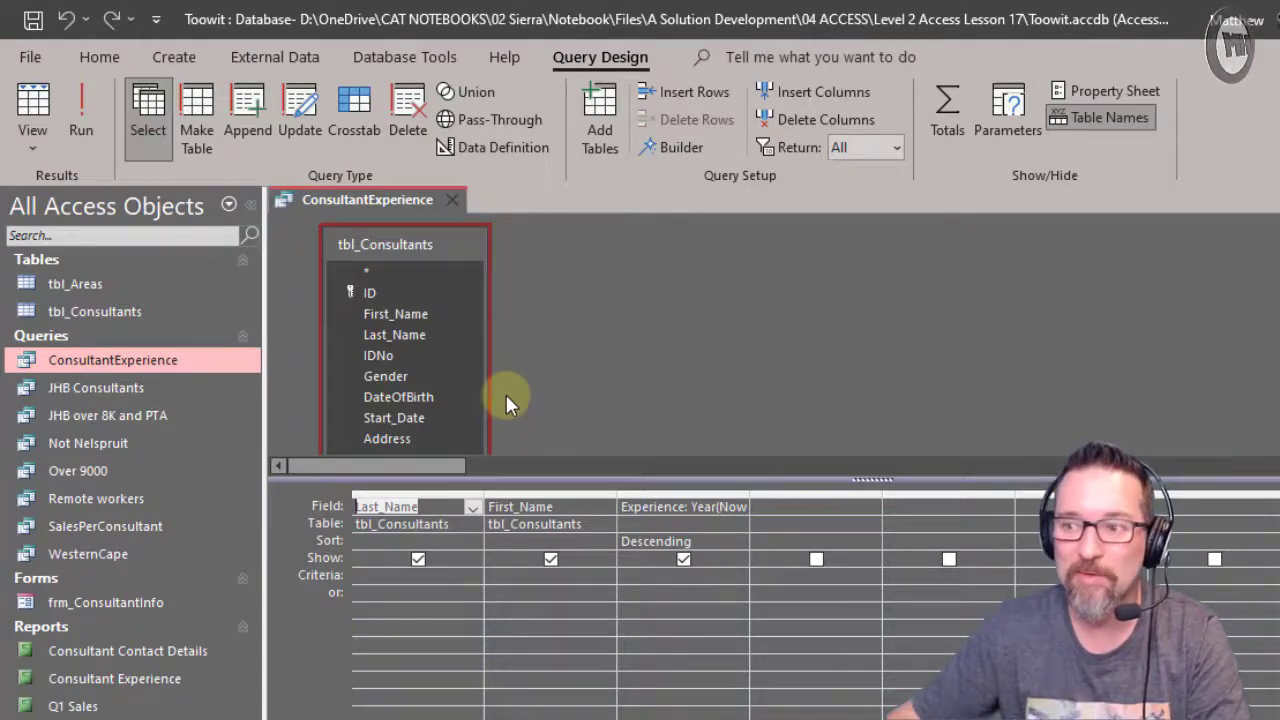
mouse_move(55, 160)
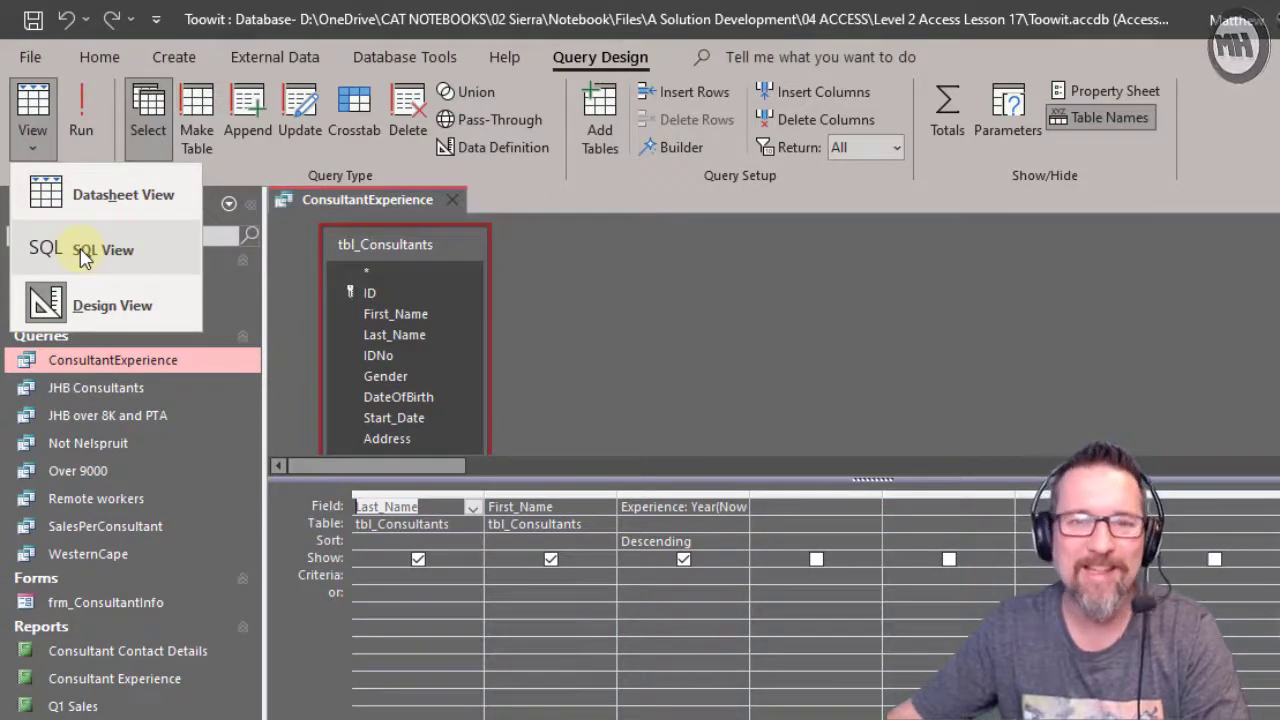
mouse_move(101, 249)
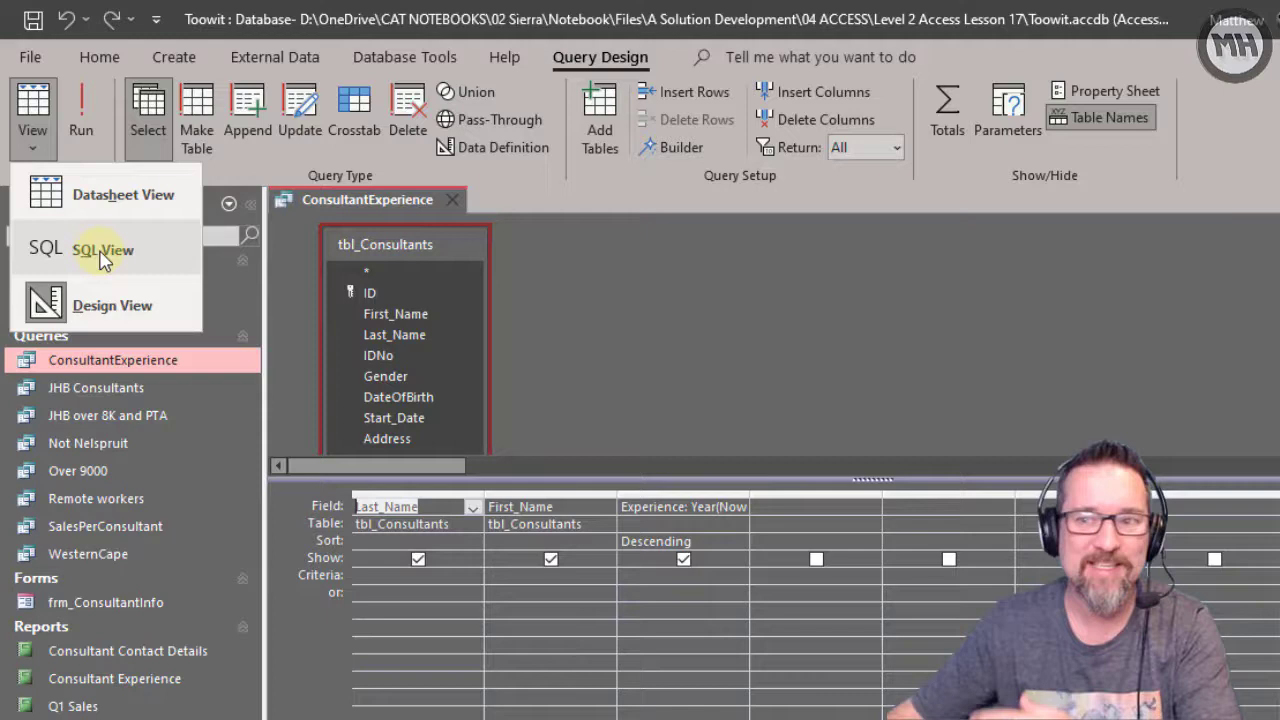
Show ConsultantExperience as its SQL statement, then return to the datasheet.
left_click(102, 249)
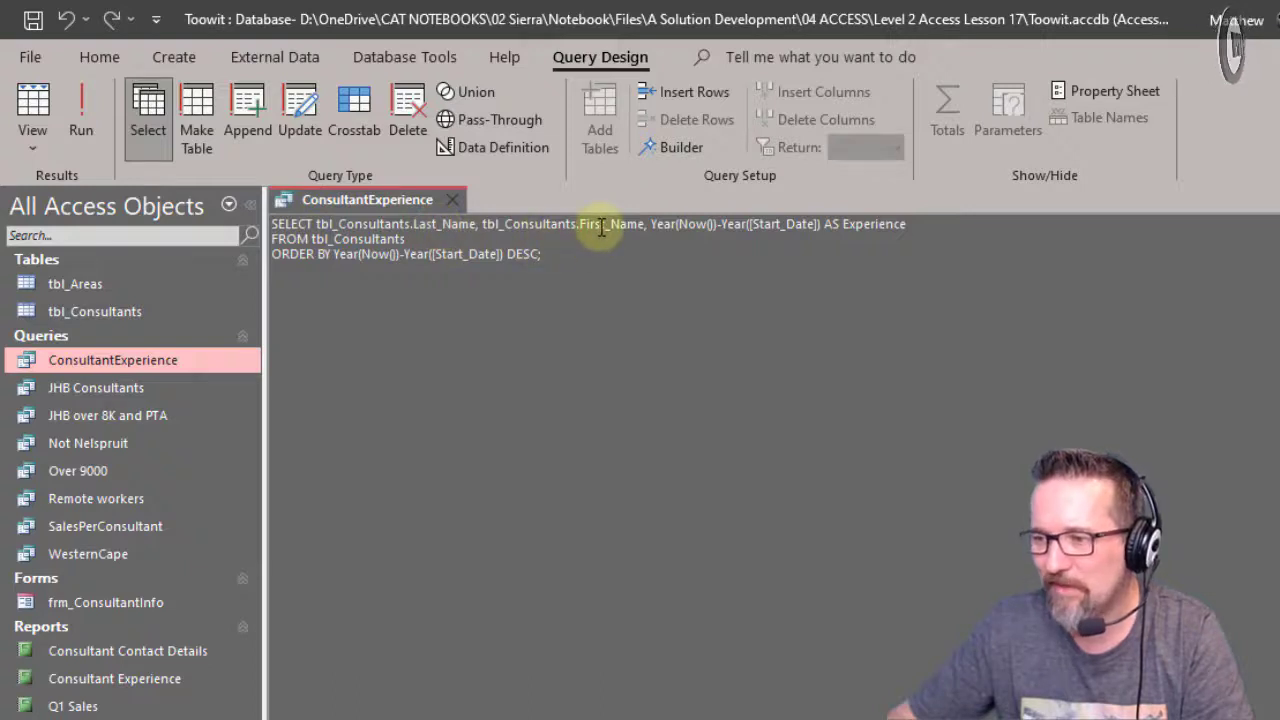
mouse_move(740, 224)
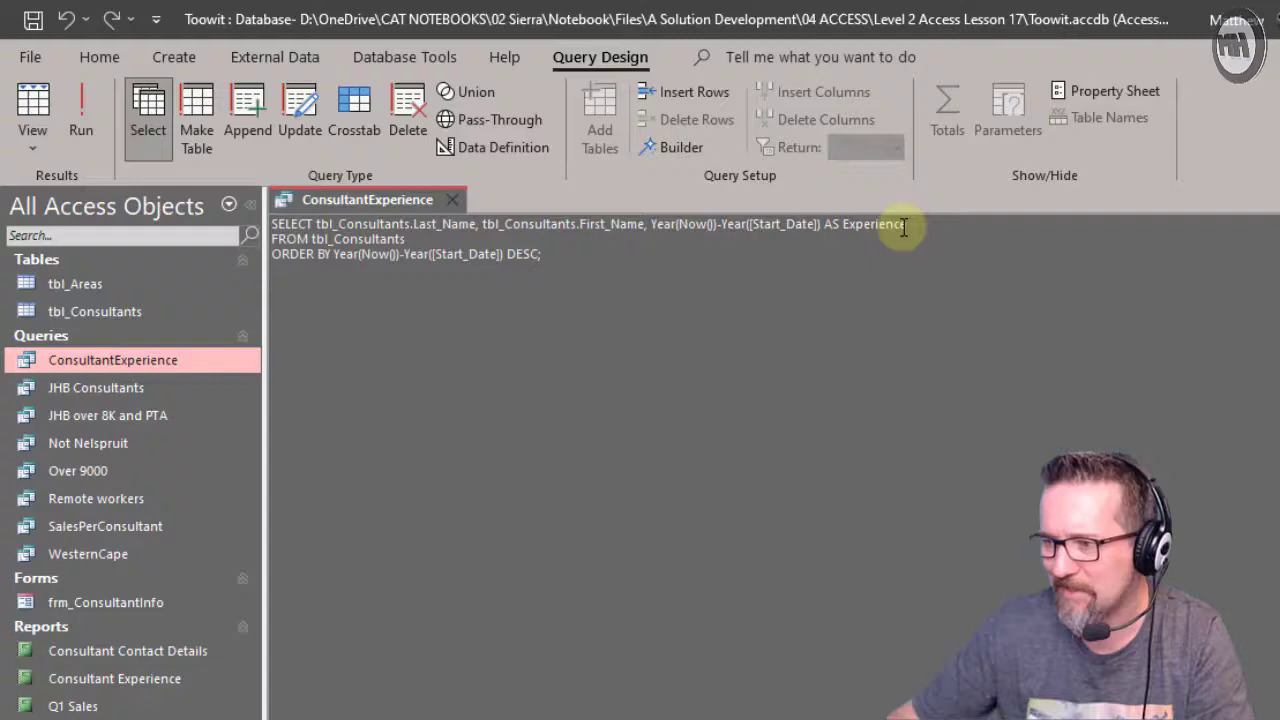
mouse_move(813, 300)
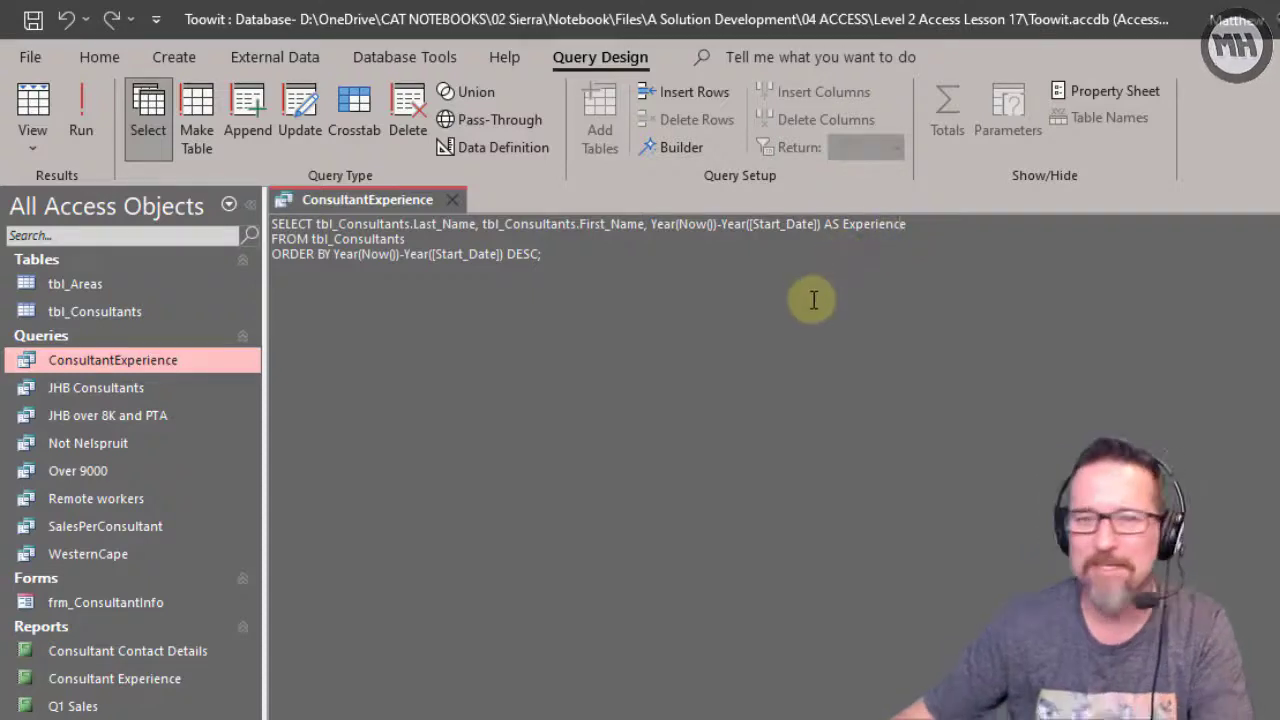
left_click(32, 105)
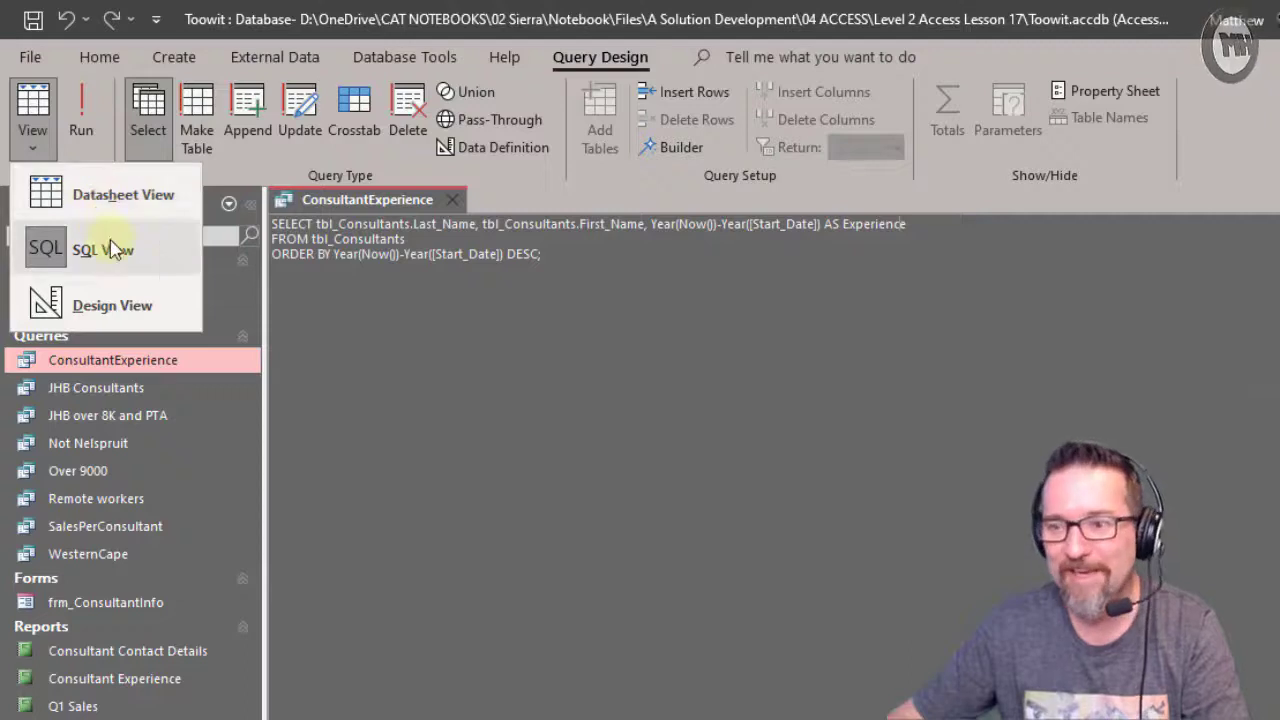
mouse_move(150, 305)
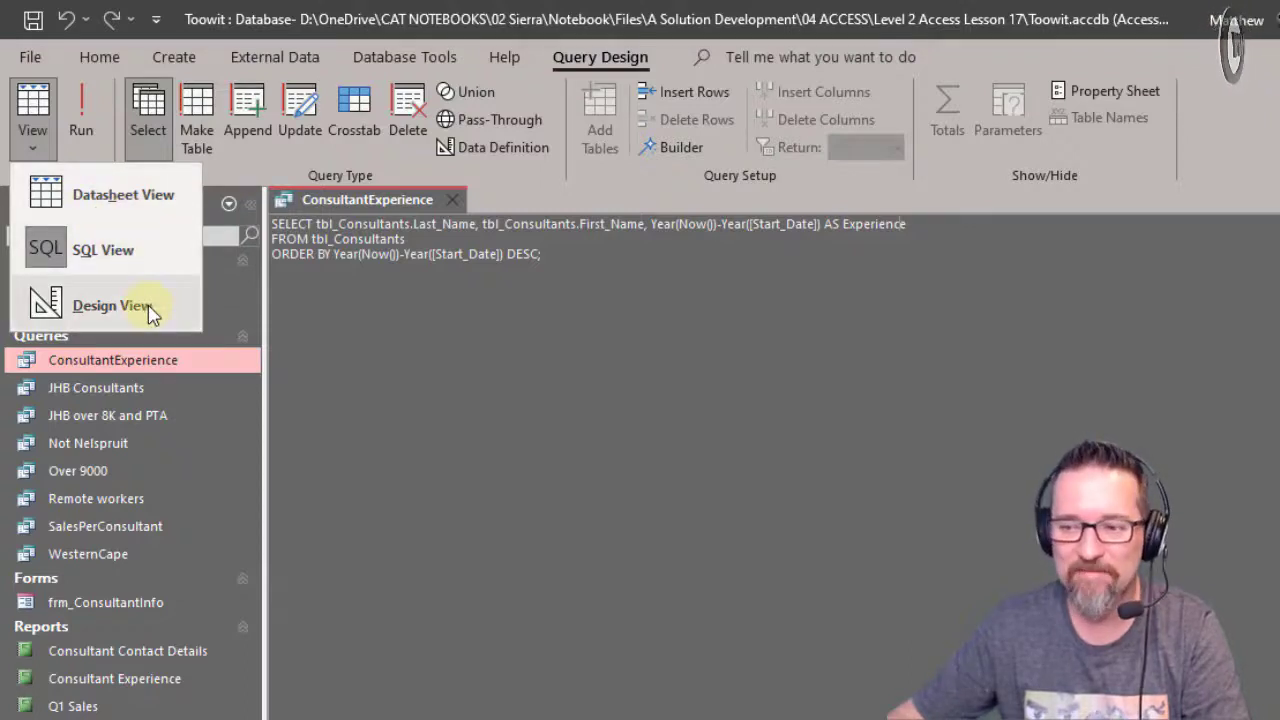
left_click(123, 194)
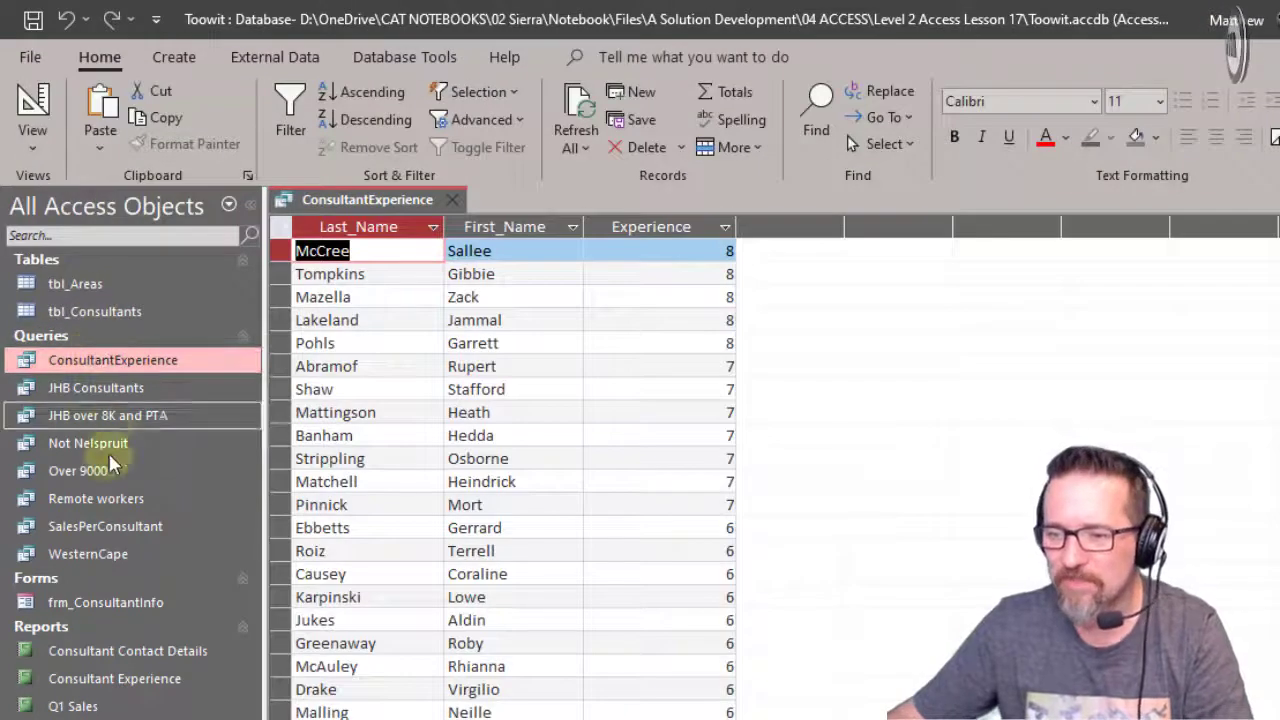
mouse_move(127, 650)
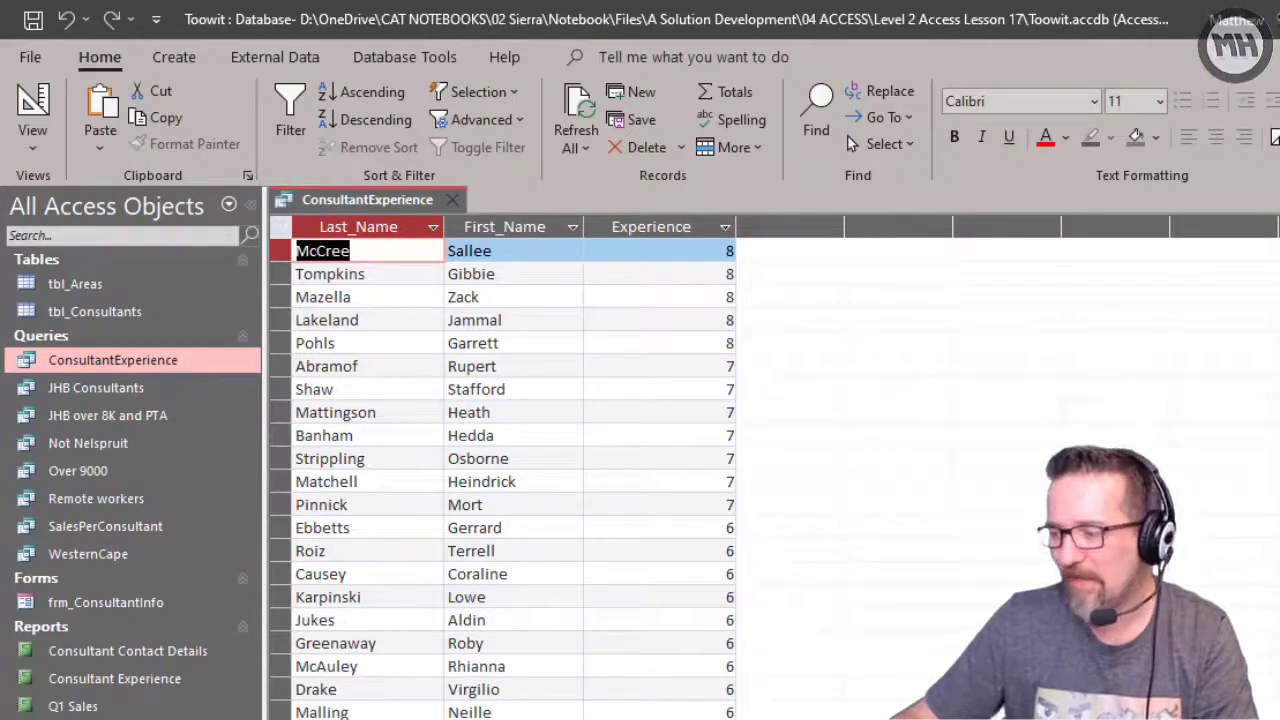
mouse_move(147, 287)
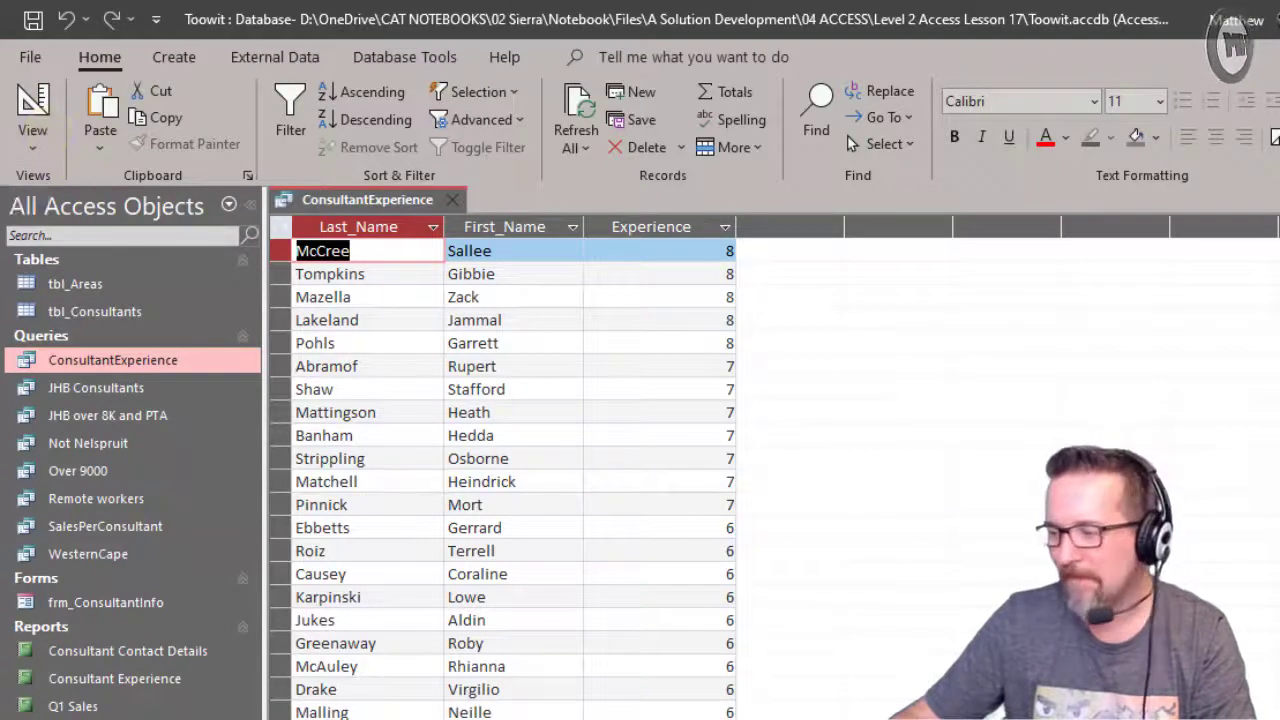
mouse_move(218, 381)
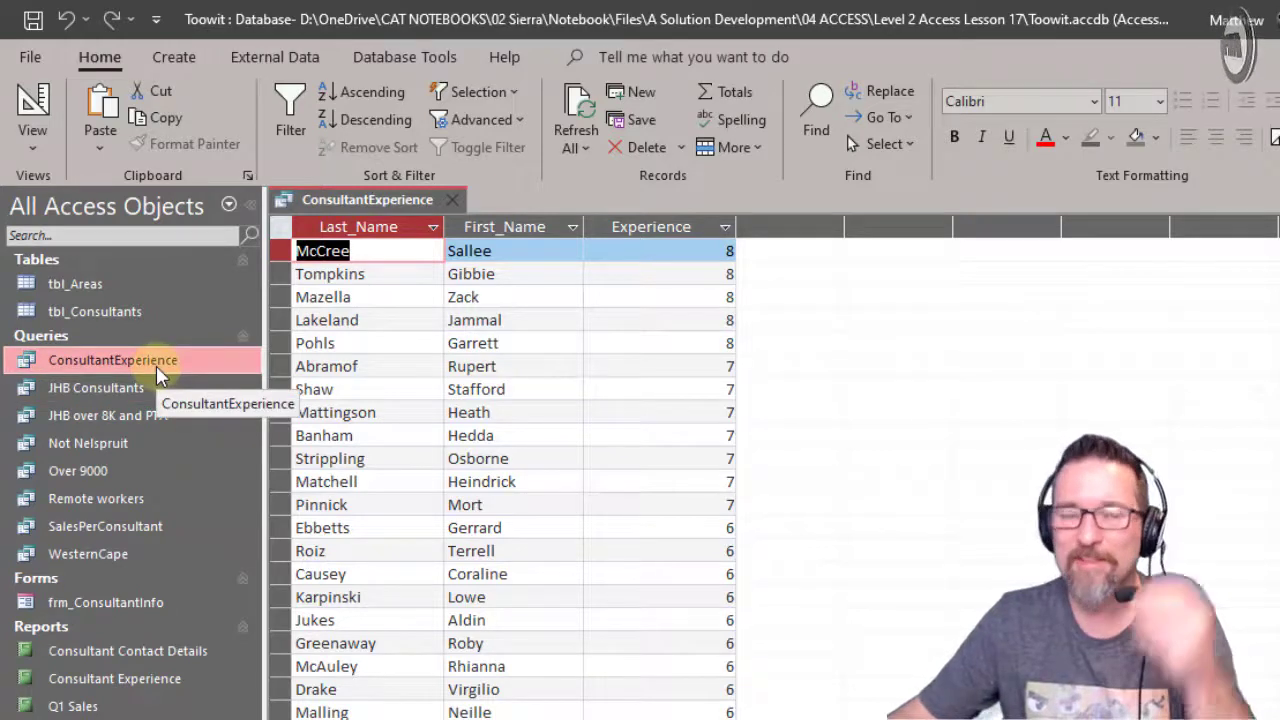
right_click(112, 359)
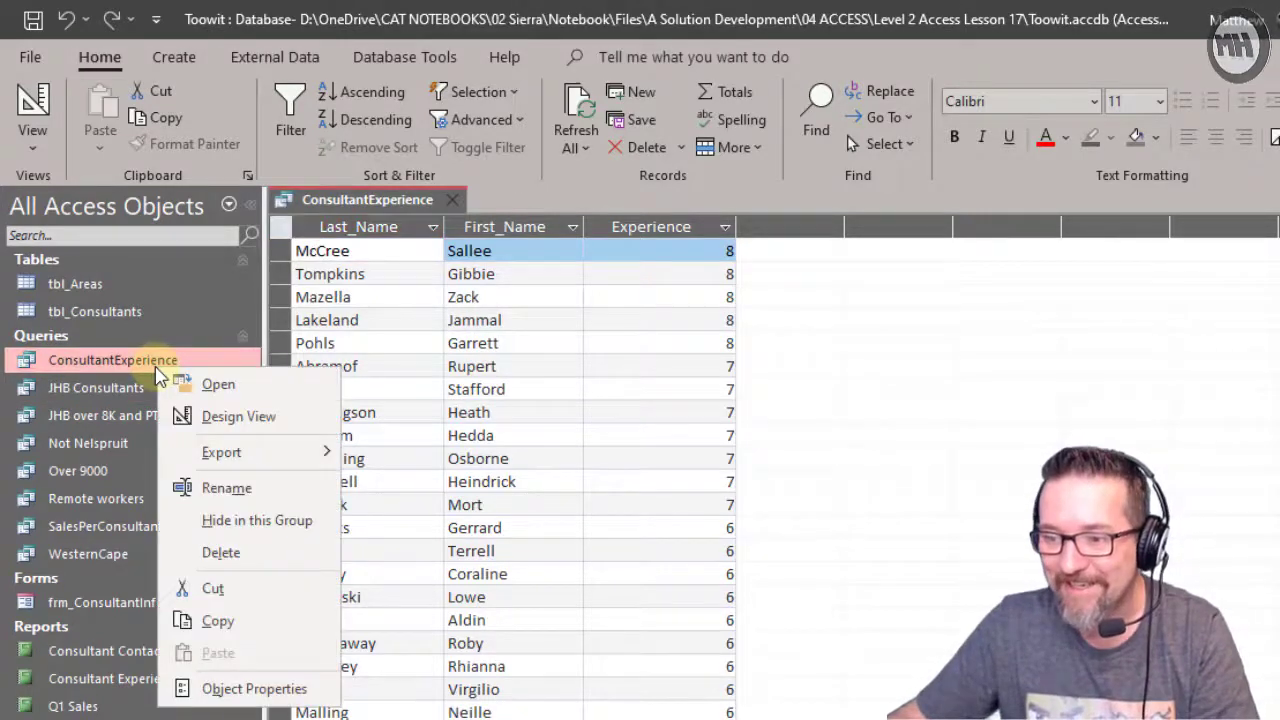
mouse_move(250, 420)
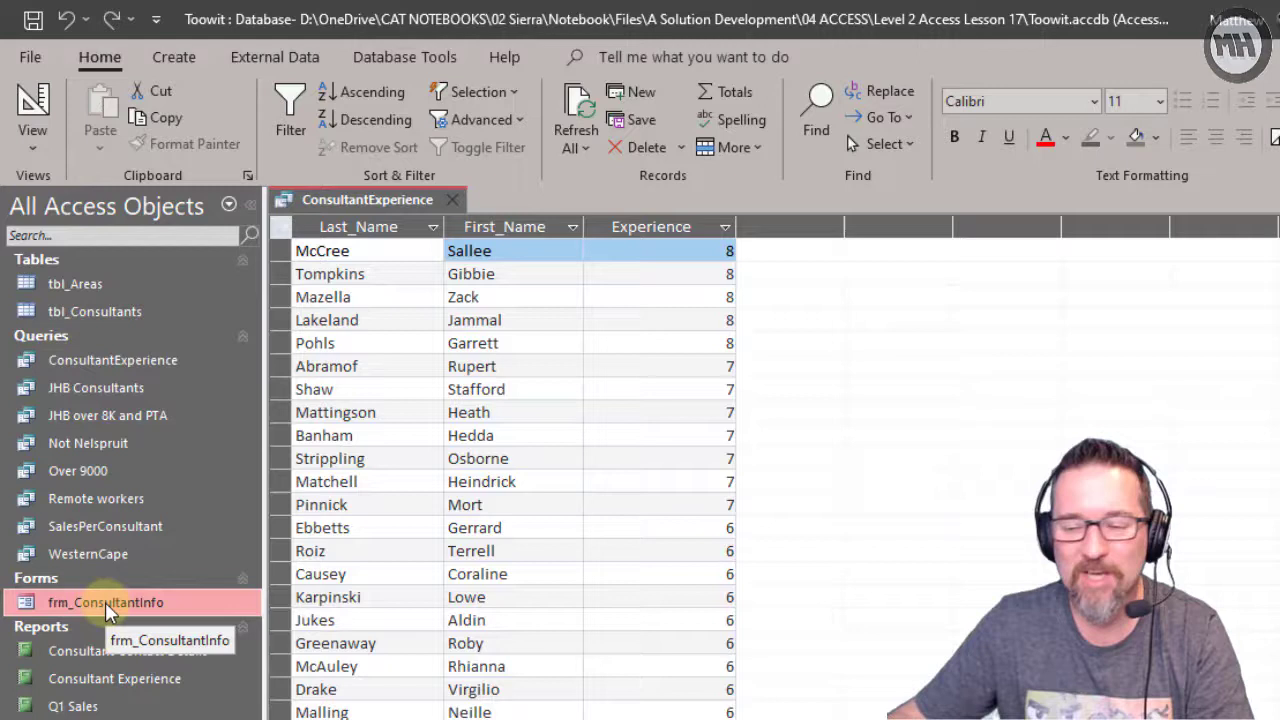
right_click(105, 602)
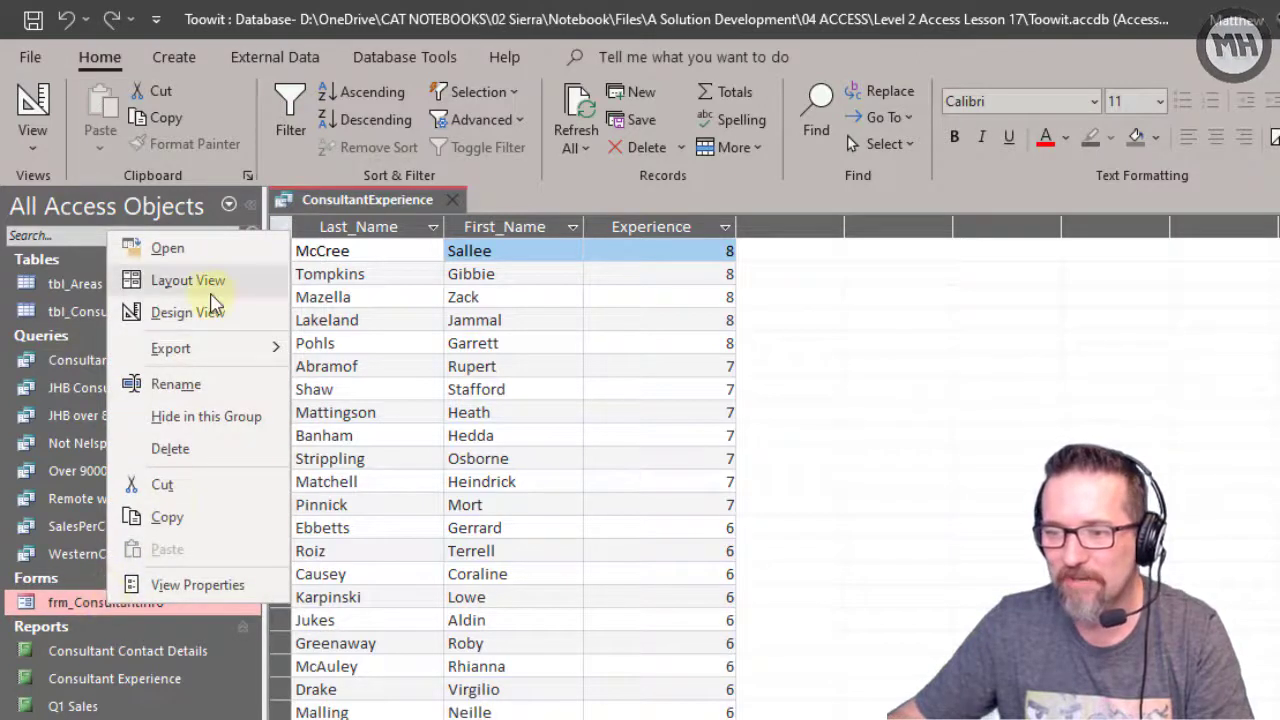
mouse_move(162, 516)
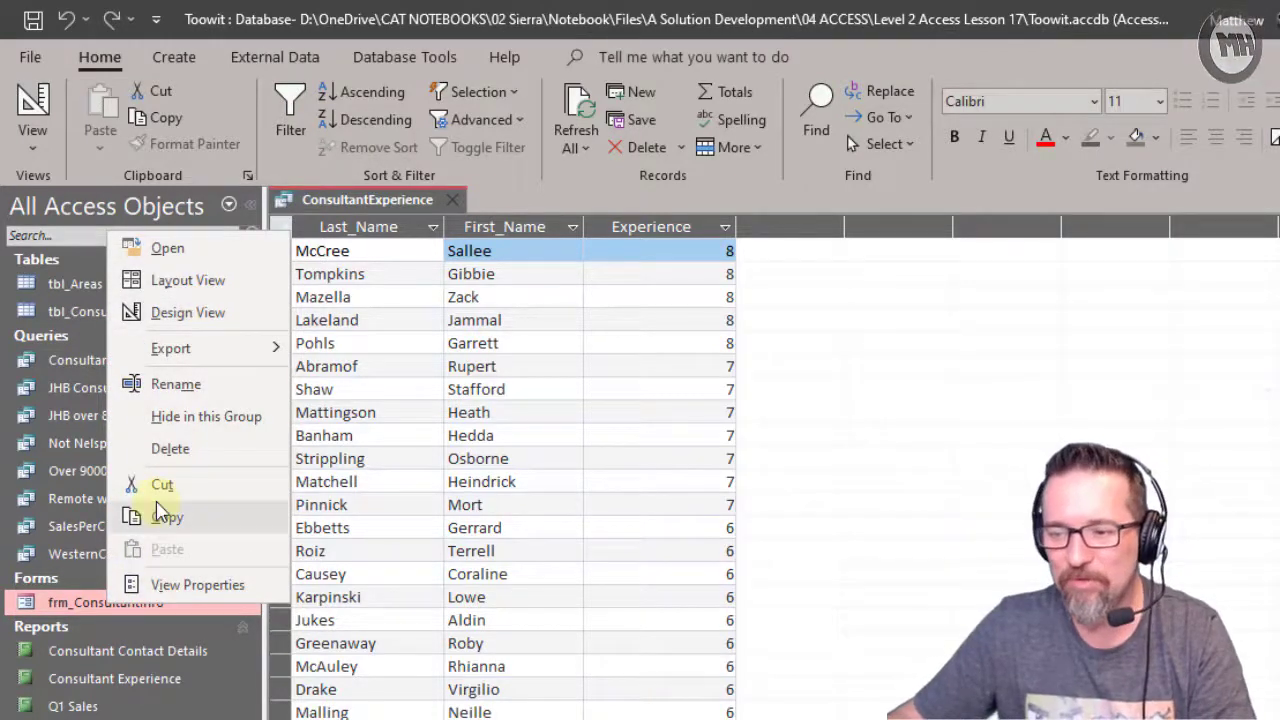
mouse_move(188, 280)
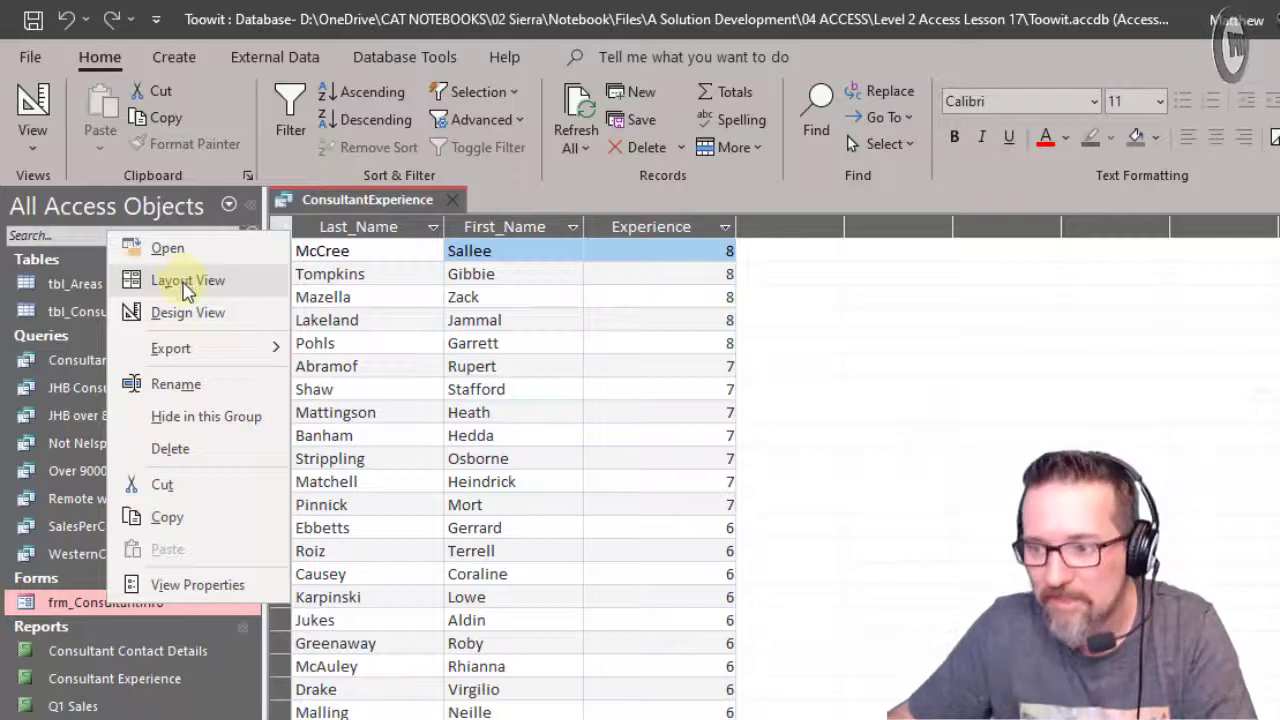
left_click(167, 248)
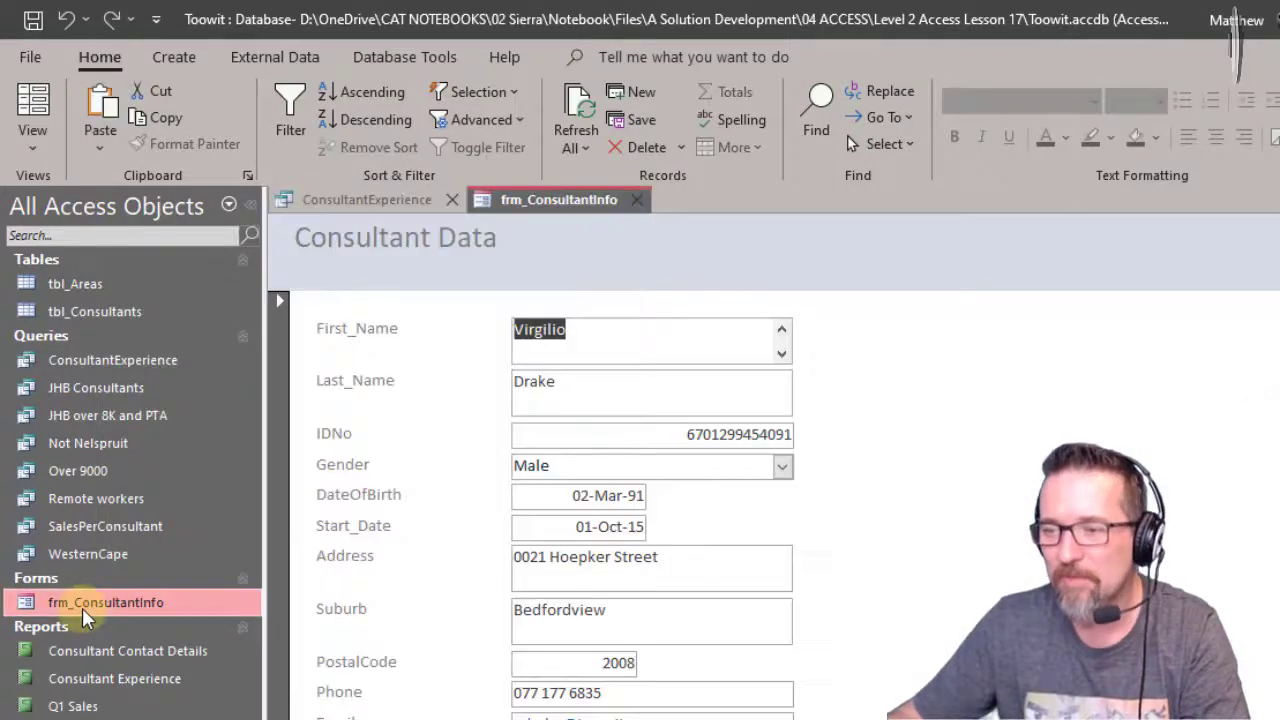
Close ConsultantExperience without saving and show frm_ConsultantInfo in Design View.
left_click(452, 199)
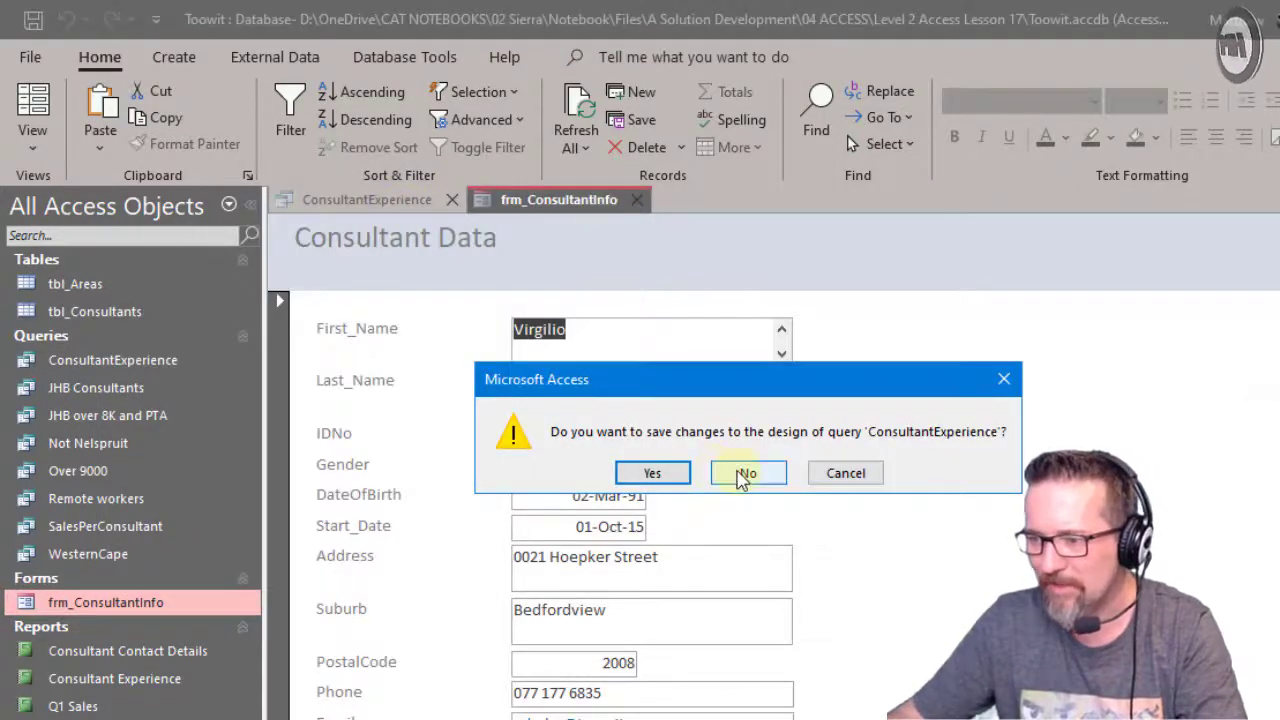
left_click(746, 472)
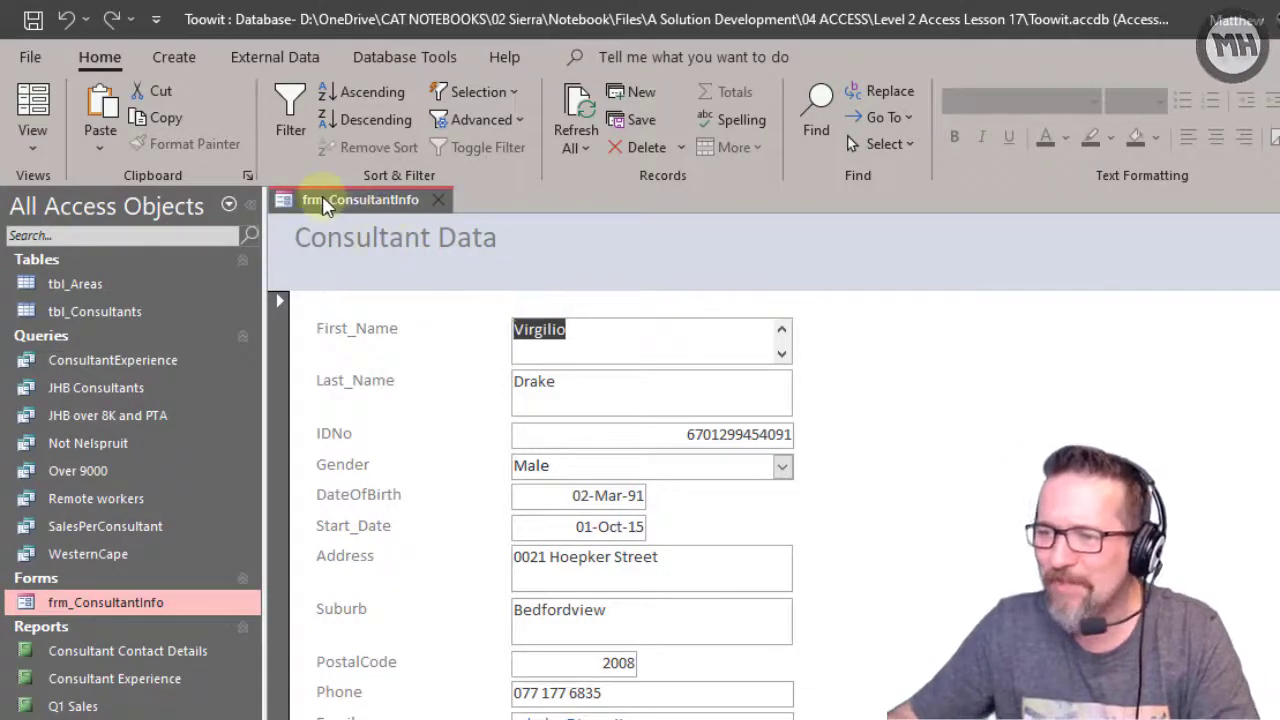
mouse_move(385, 470)
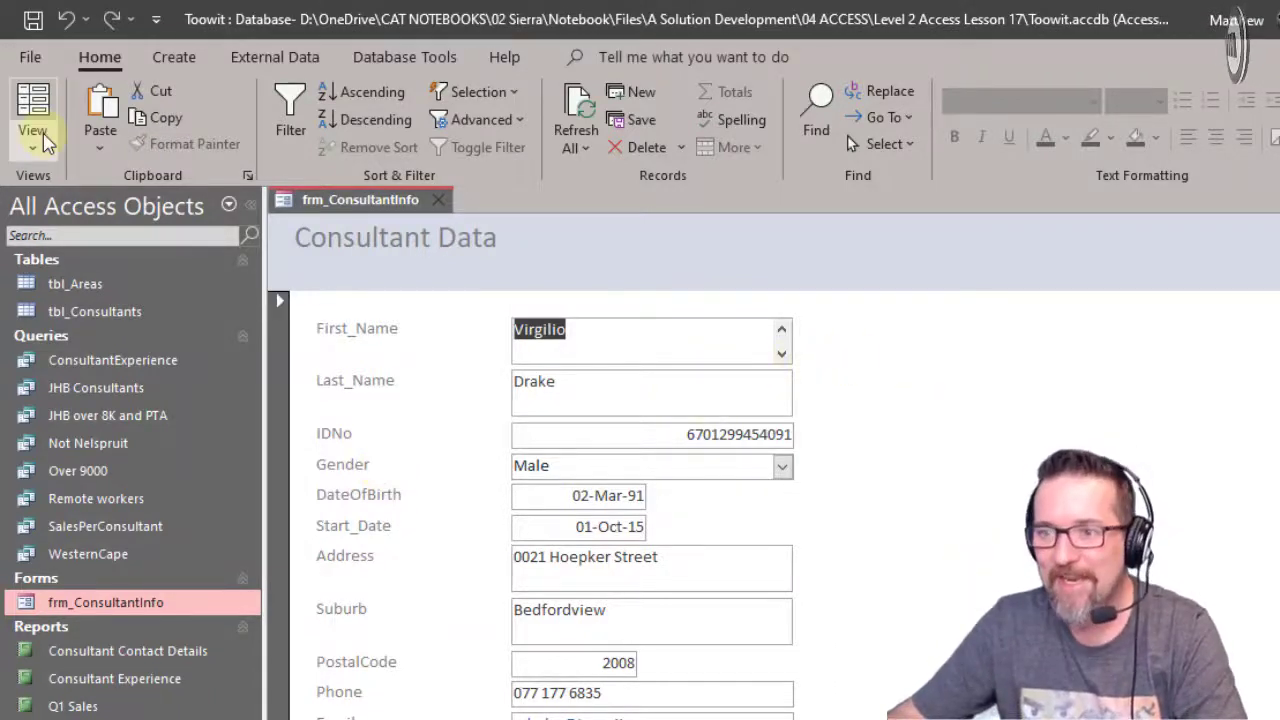
mouse_move(33, 140)
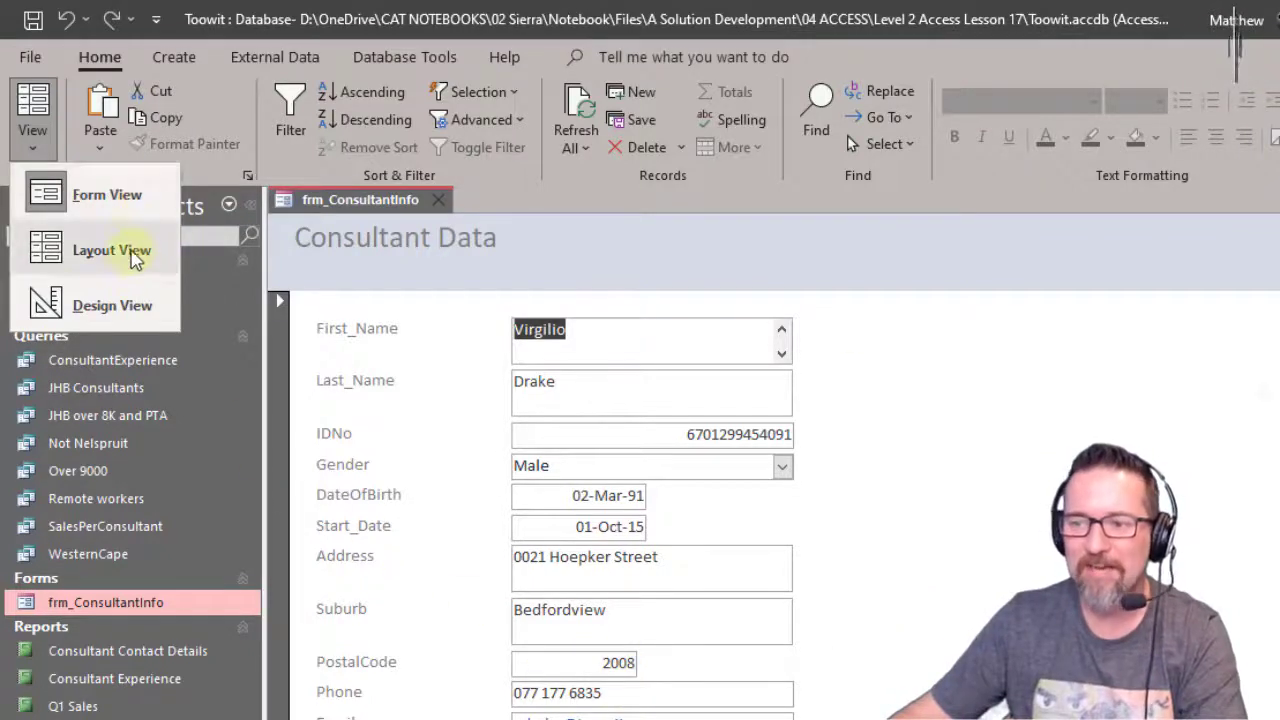
left_click(112, 305)
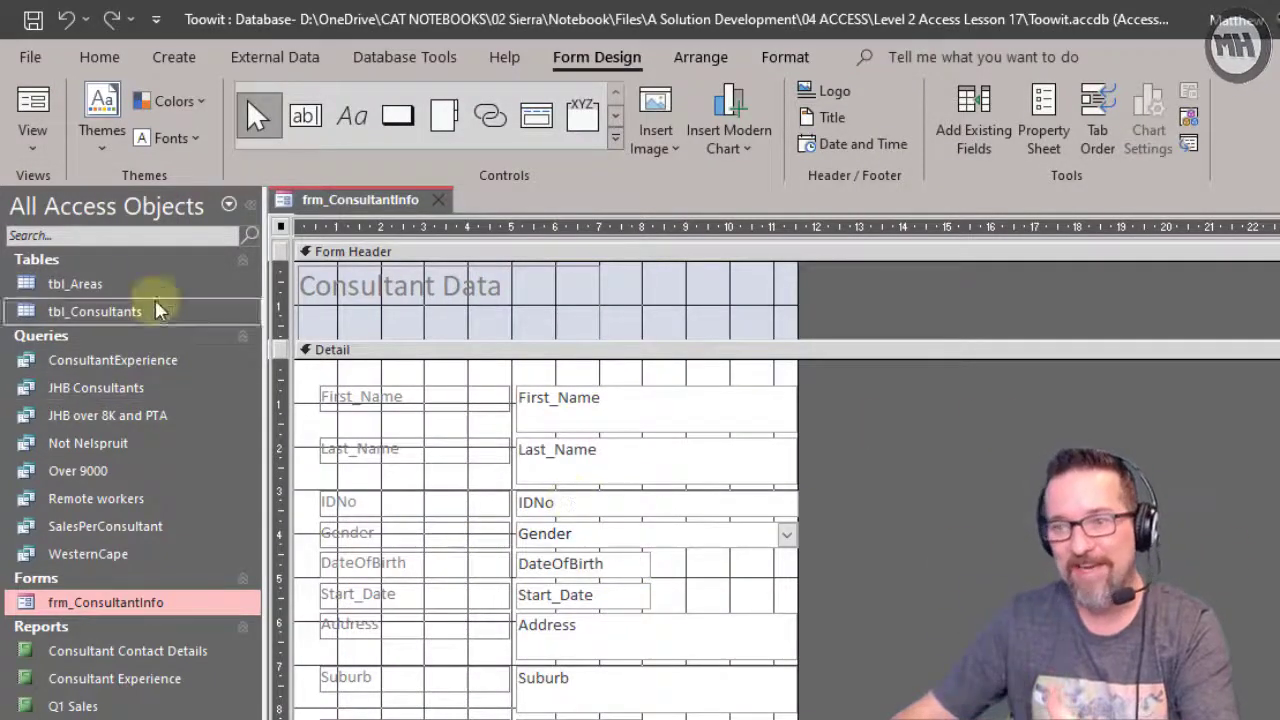
scroll("down", 3)
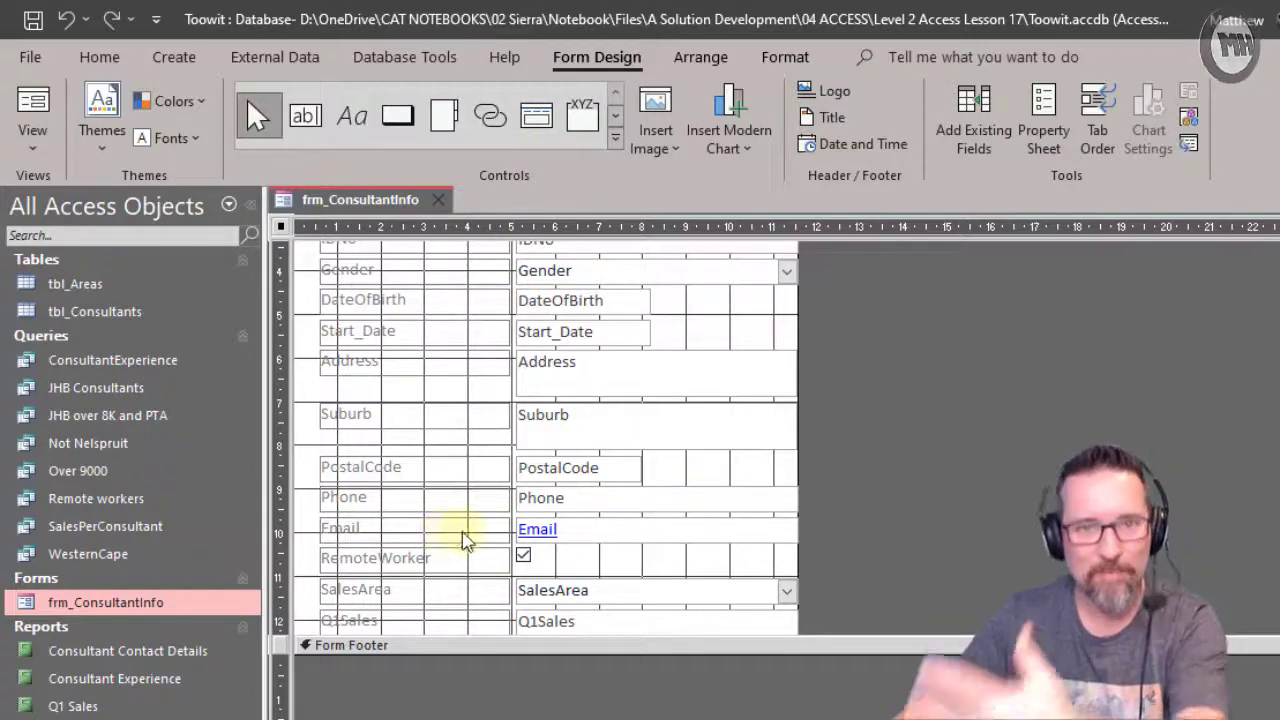
scroll("up", 3)
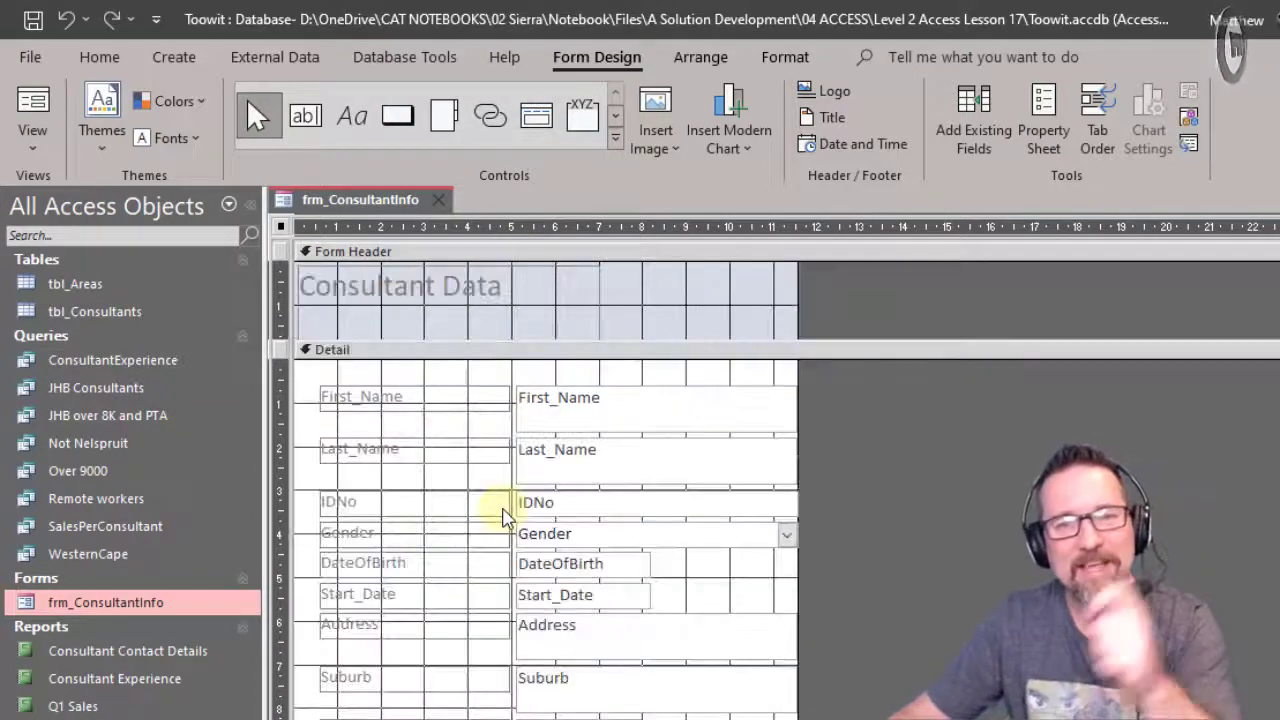
mouse_move(445, 505)
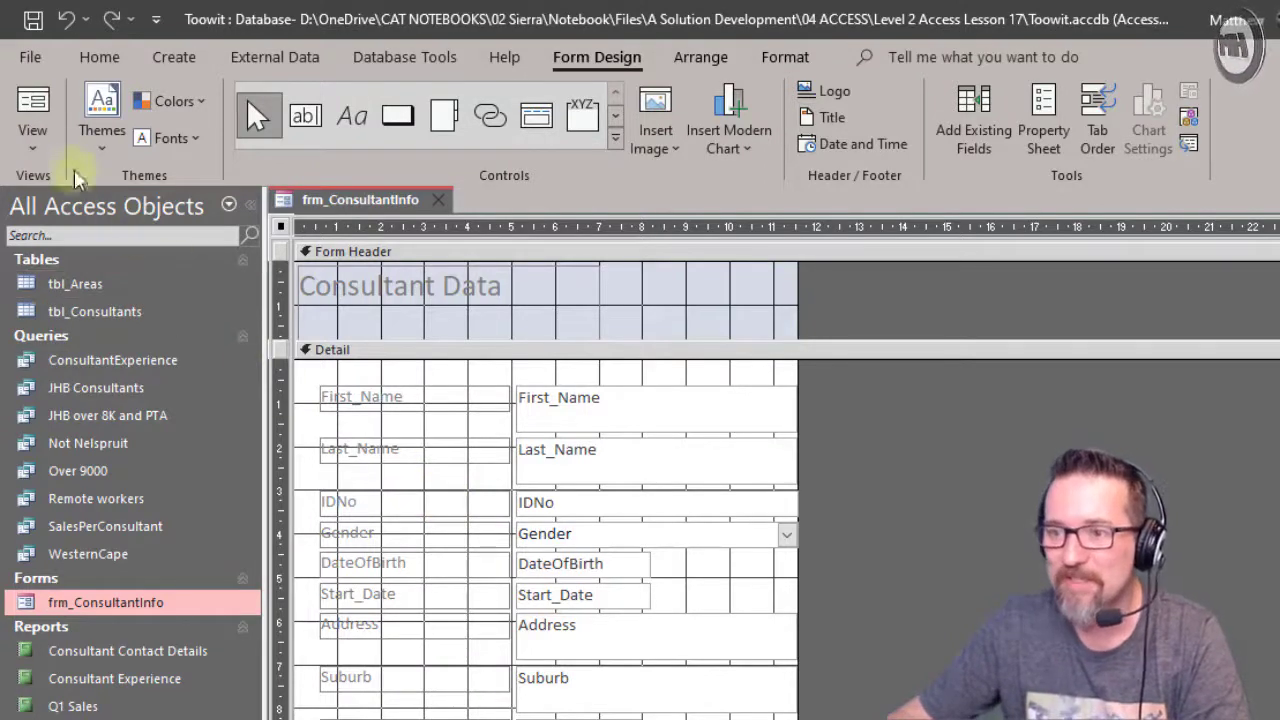
left_click(32, 110)
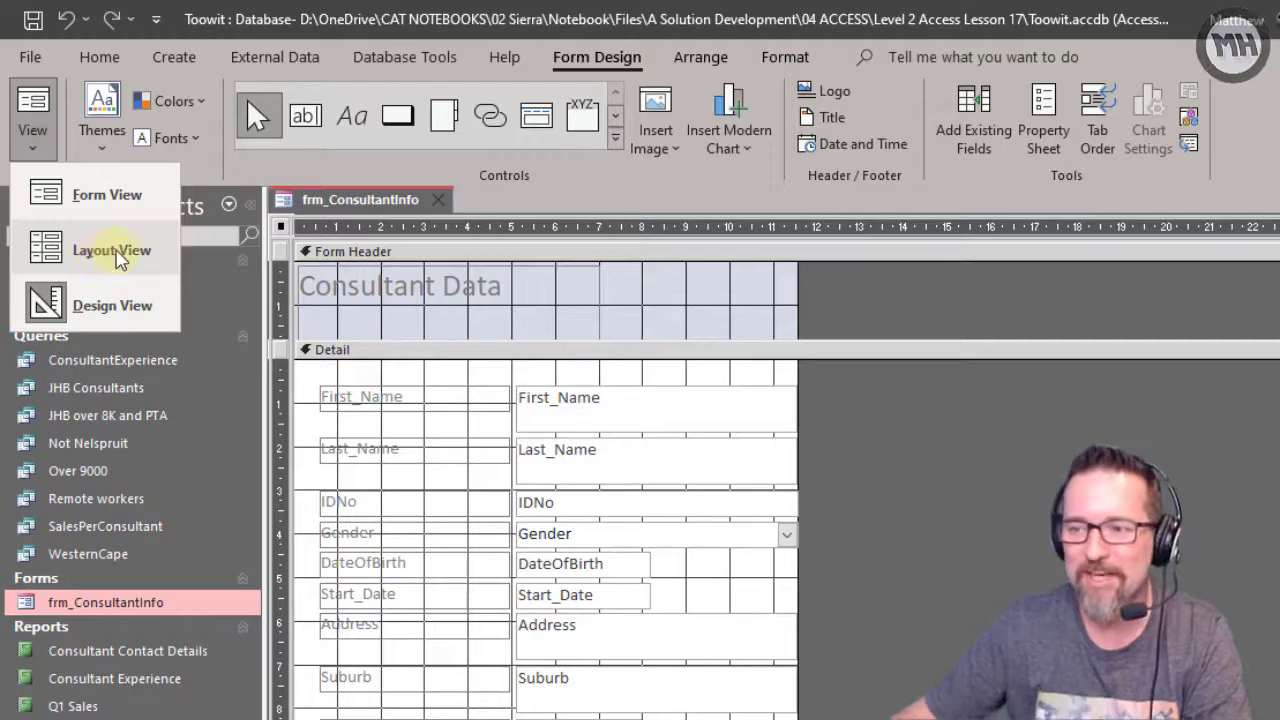
In Layout View, make First_Name's text red, move its box right, then select DateOfBirth.
left_click(112, 250)
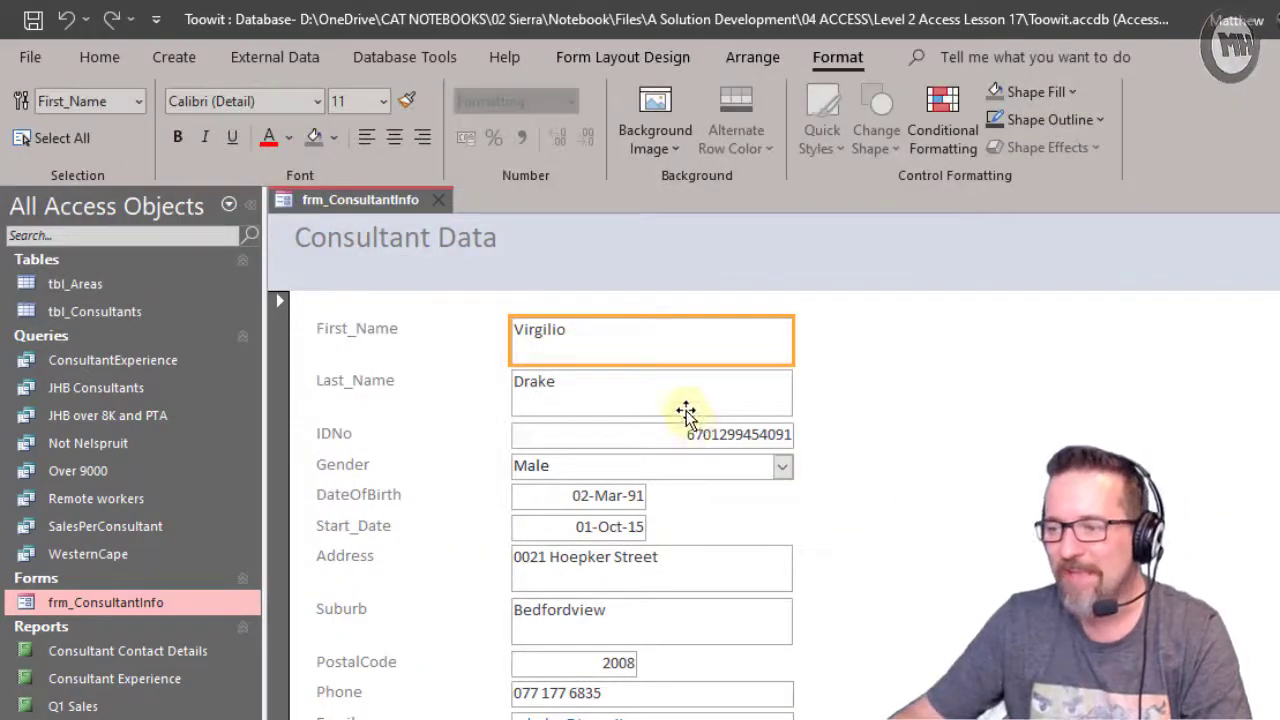
left_click(650, 465)
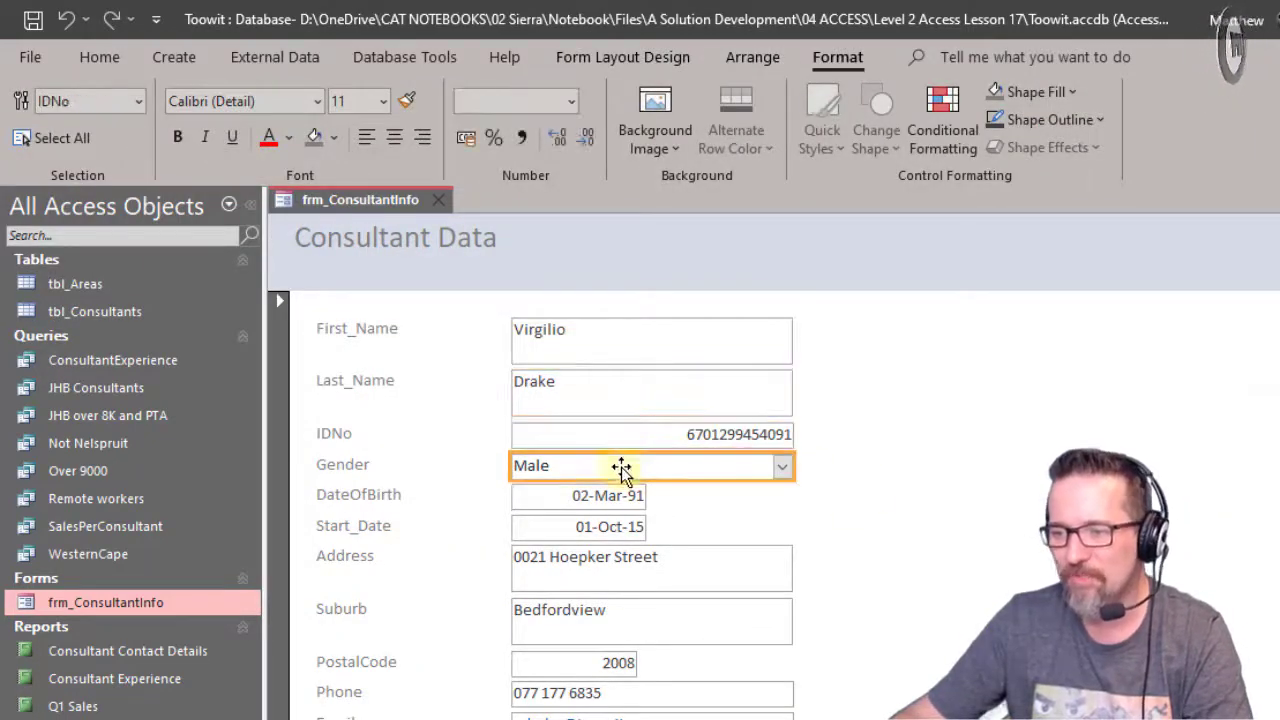
left_click(408, 380)
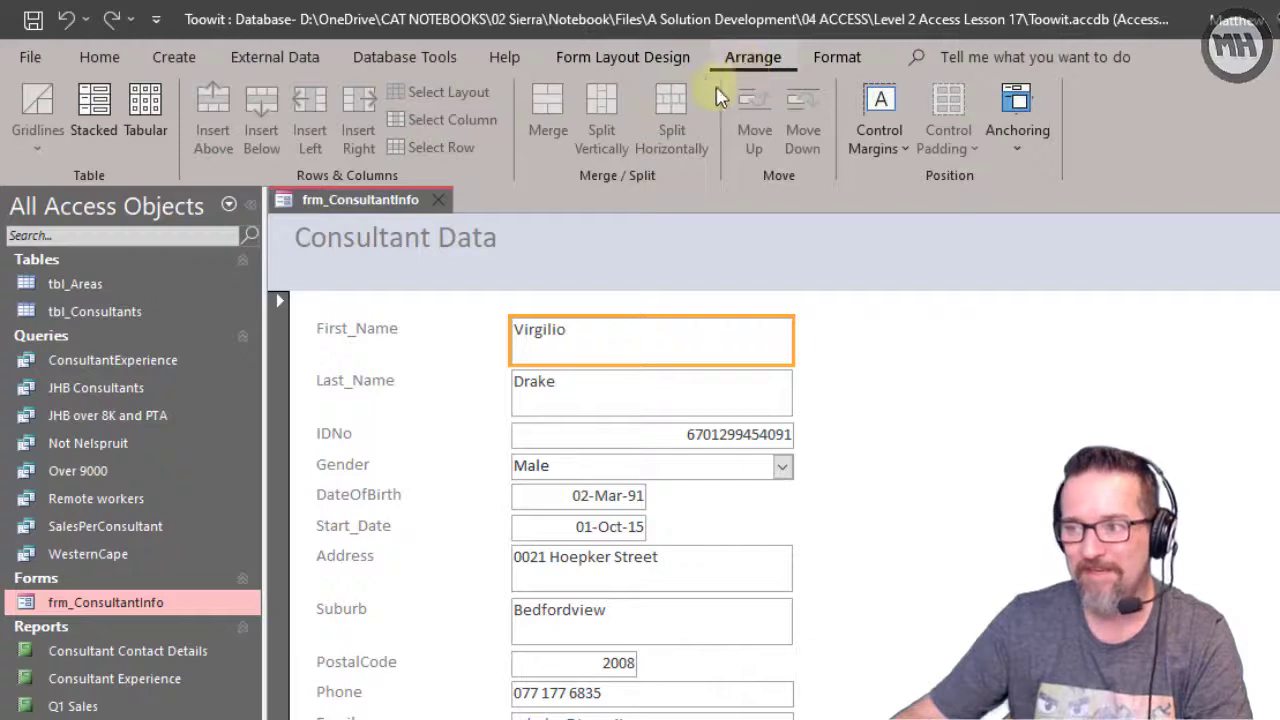
left_click(837, 57)
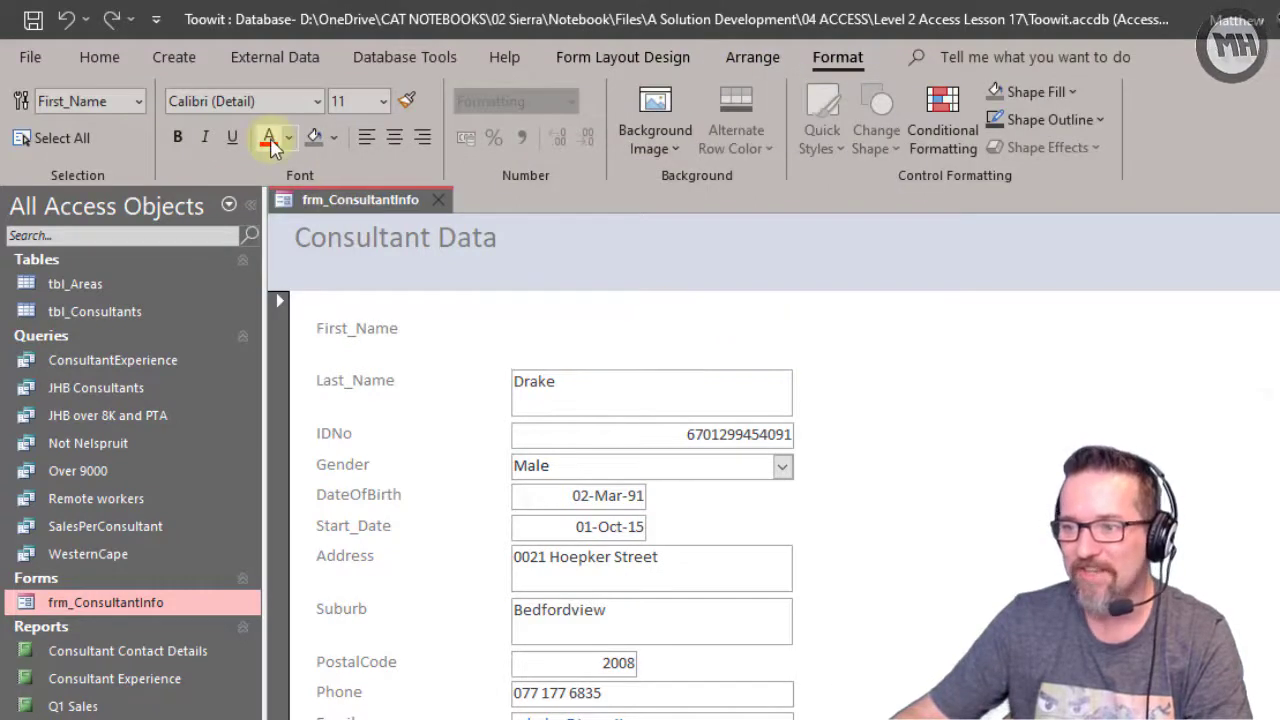
left_click(651, 340)
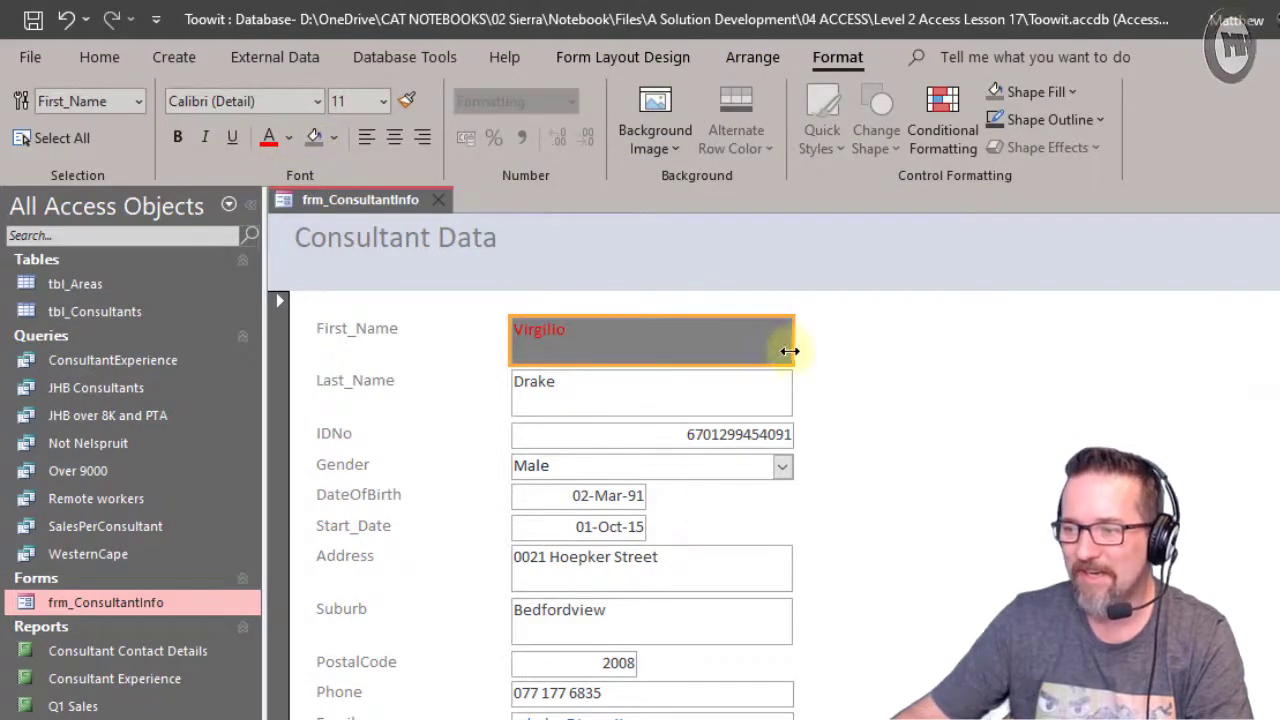
left_click_drag(790, 351, 953, 358)
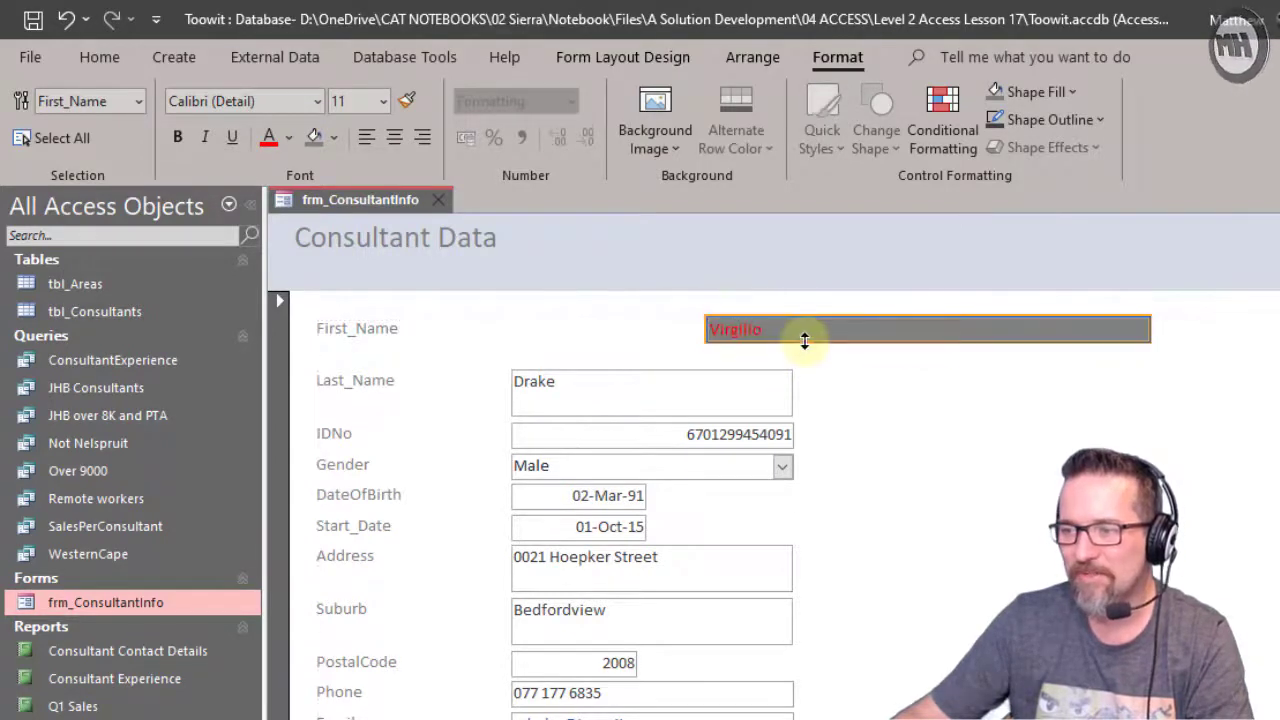
mouse_move(850, 328)
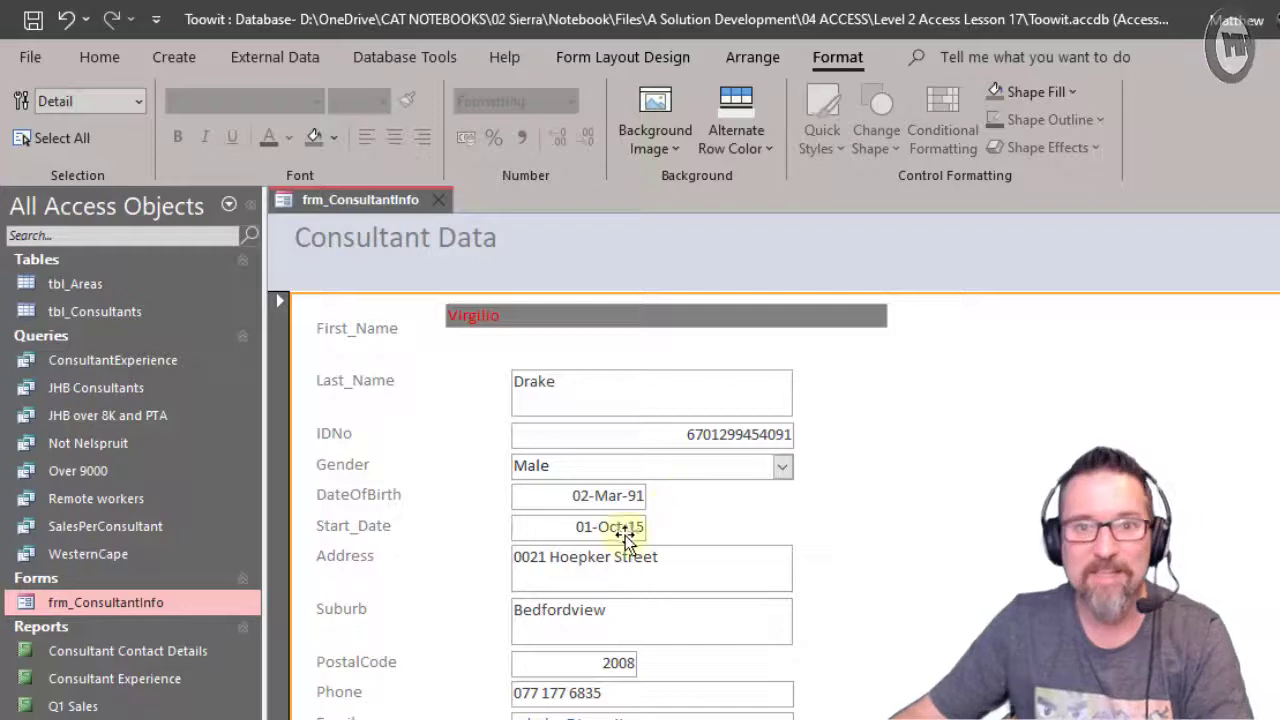
mouse_move(815, 438)
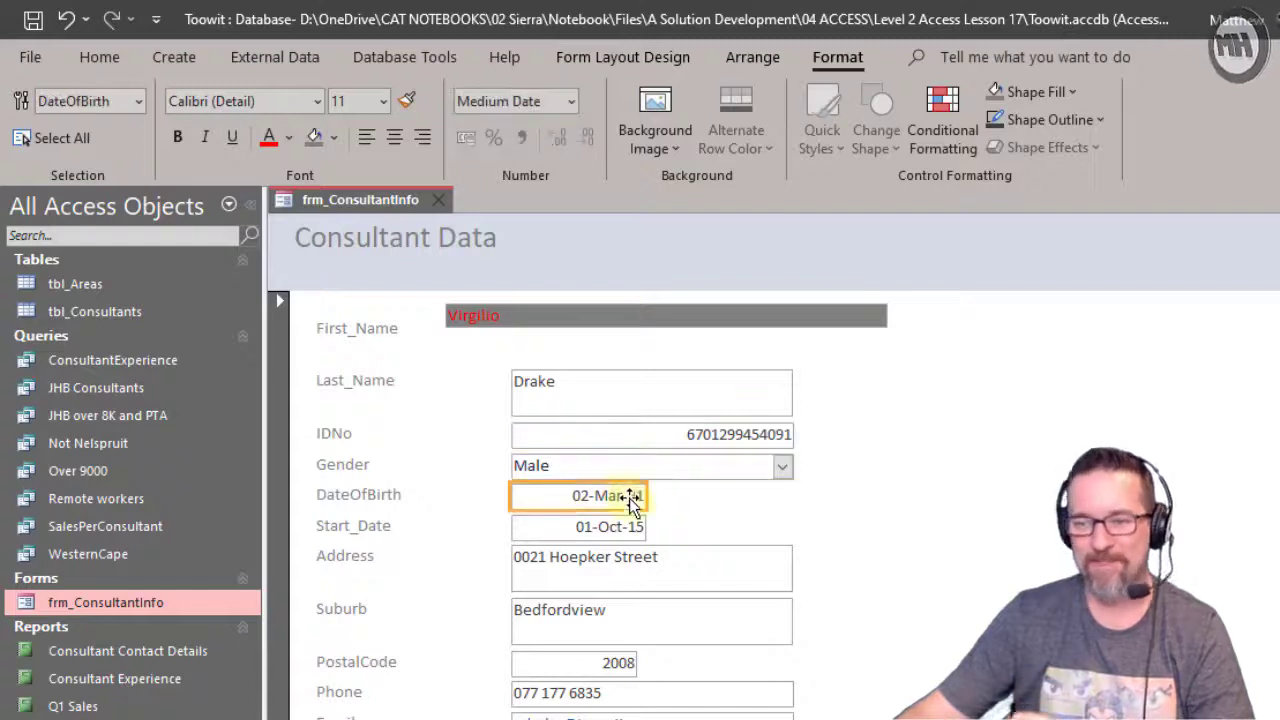
left_click(609, 527)
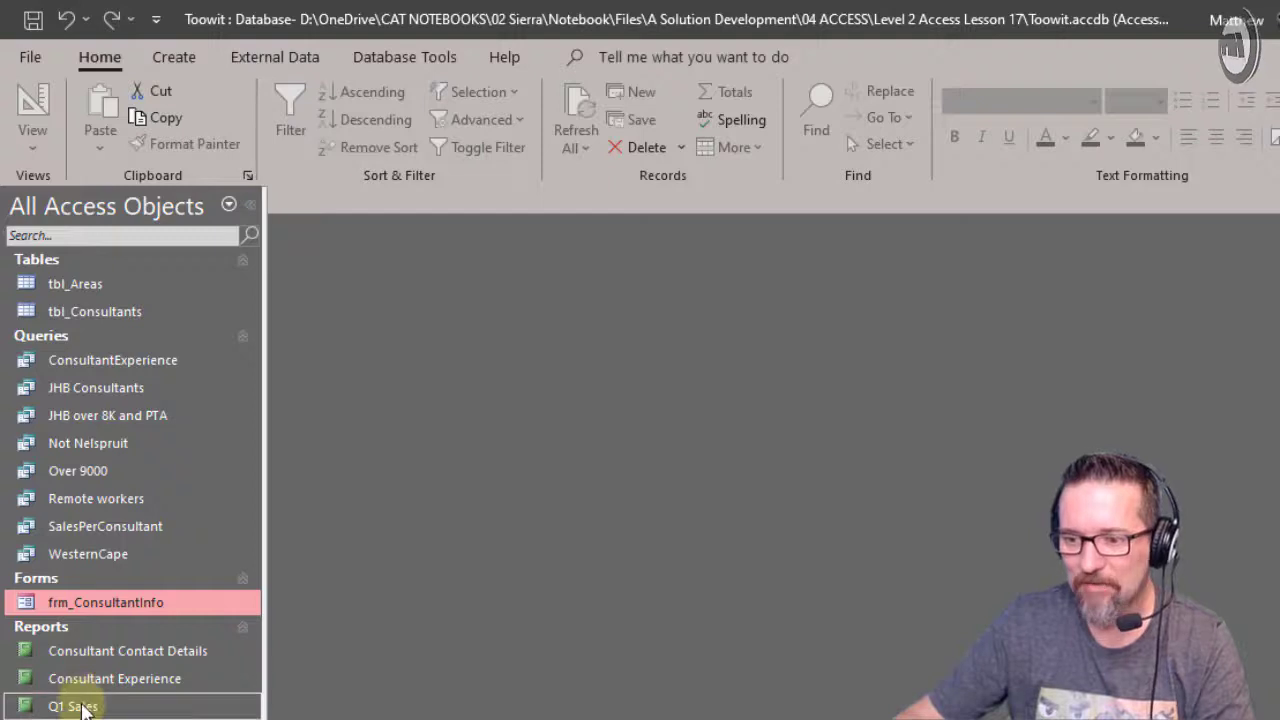
Open the Q1 Sales report, view it in Print Preview, then close the preview.
double_click(73, 705)
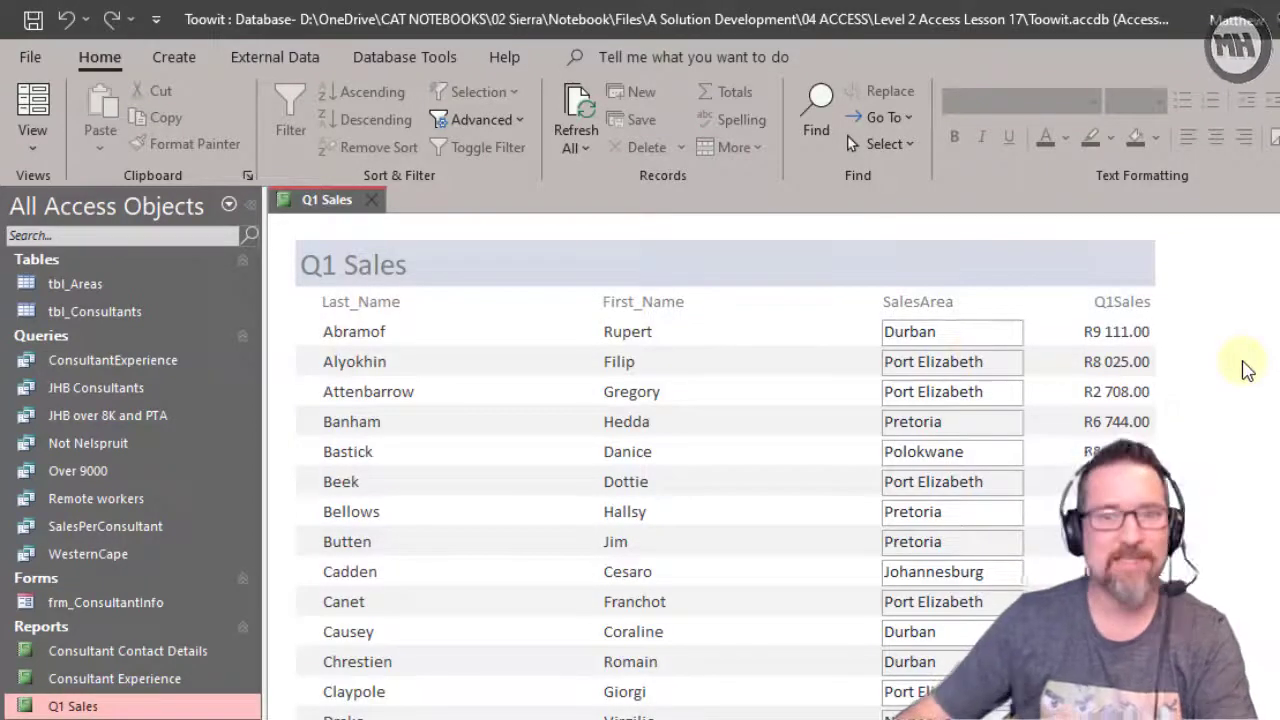
left_click(32, 115)
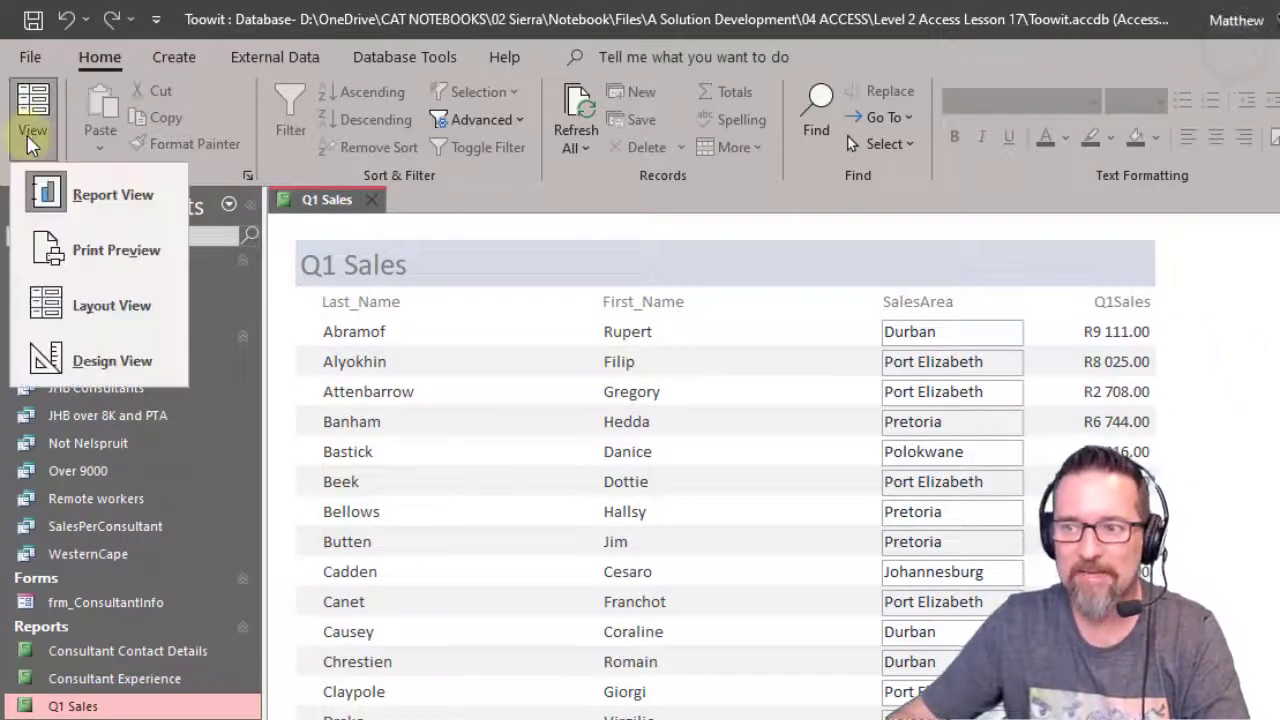
mouse_move(113, 200)
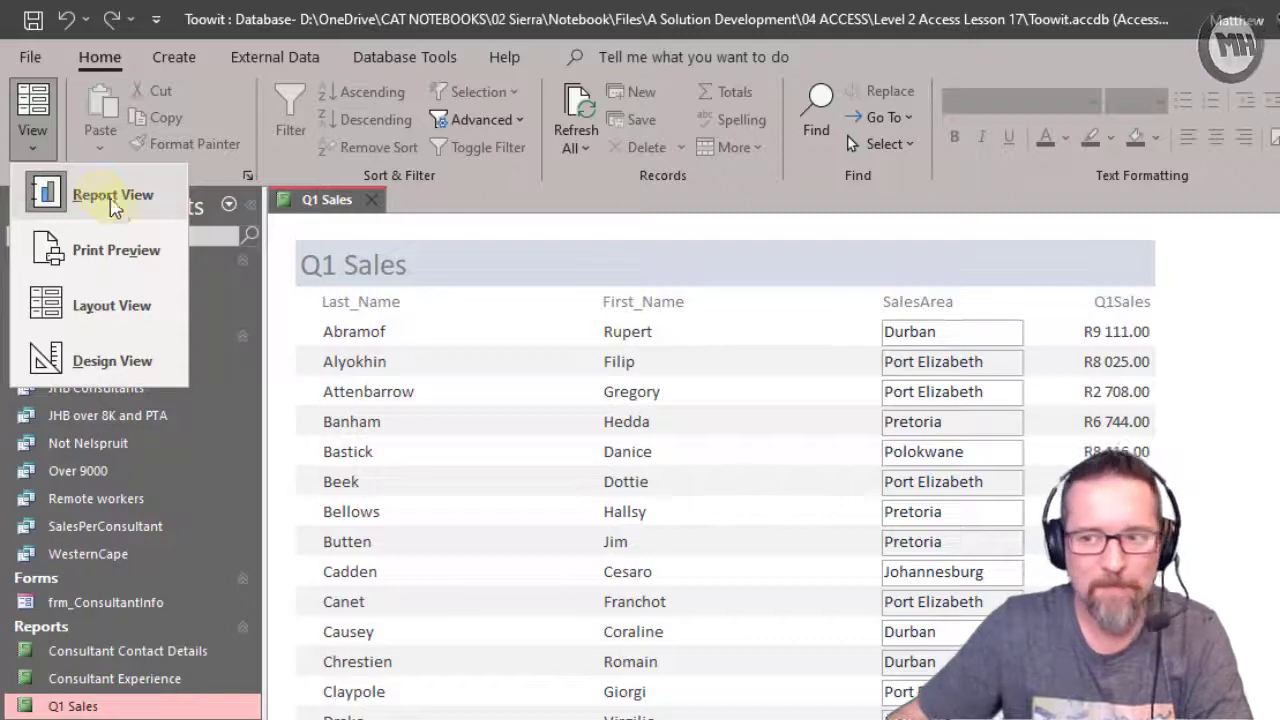
mouse_move(143, 260)
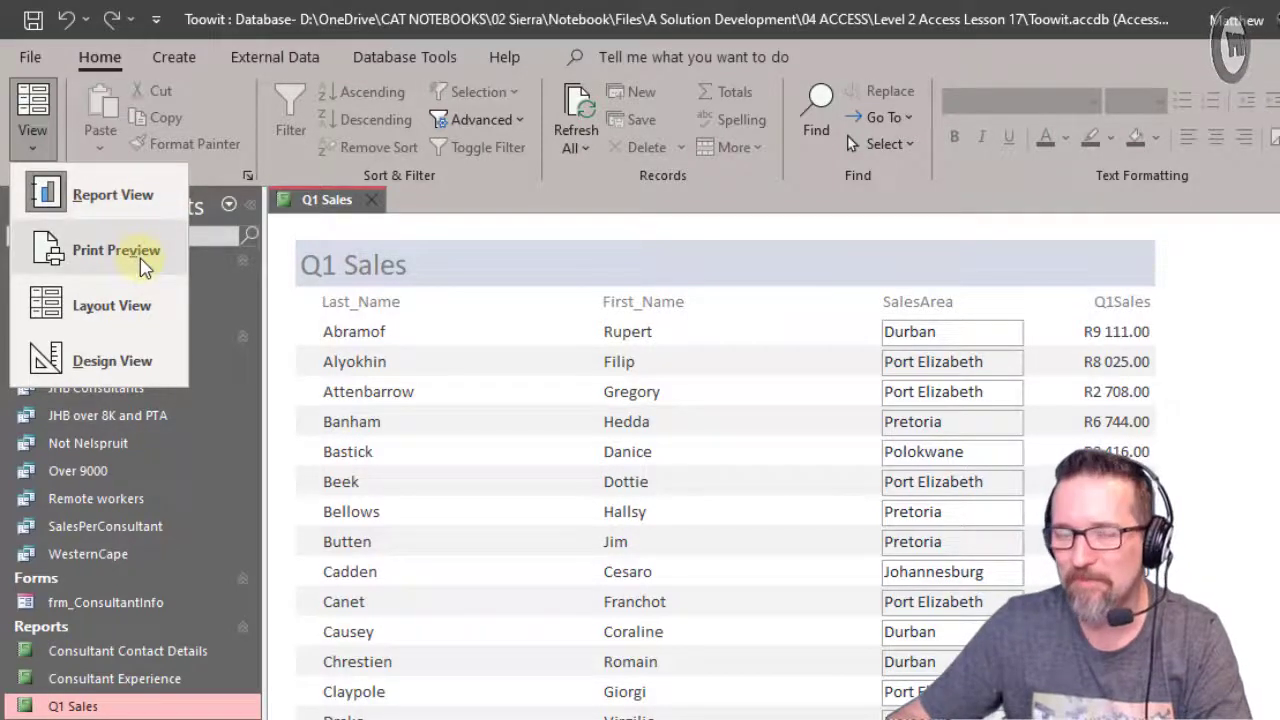
left_click(116, 250)
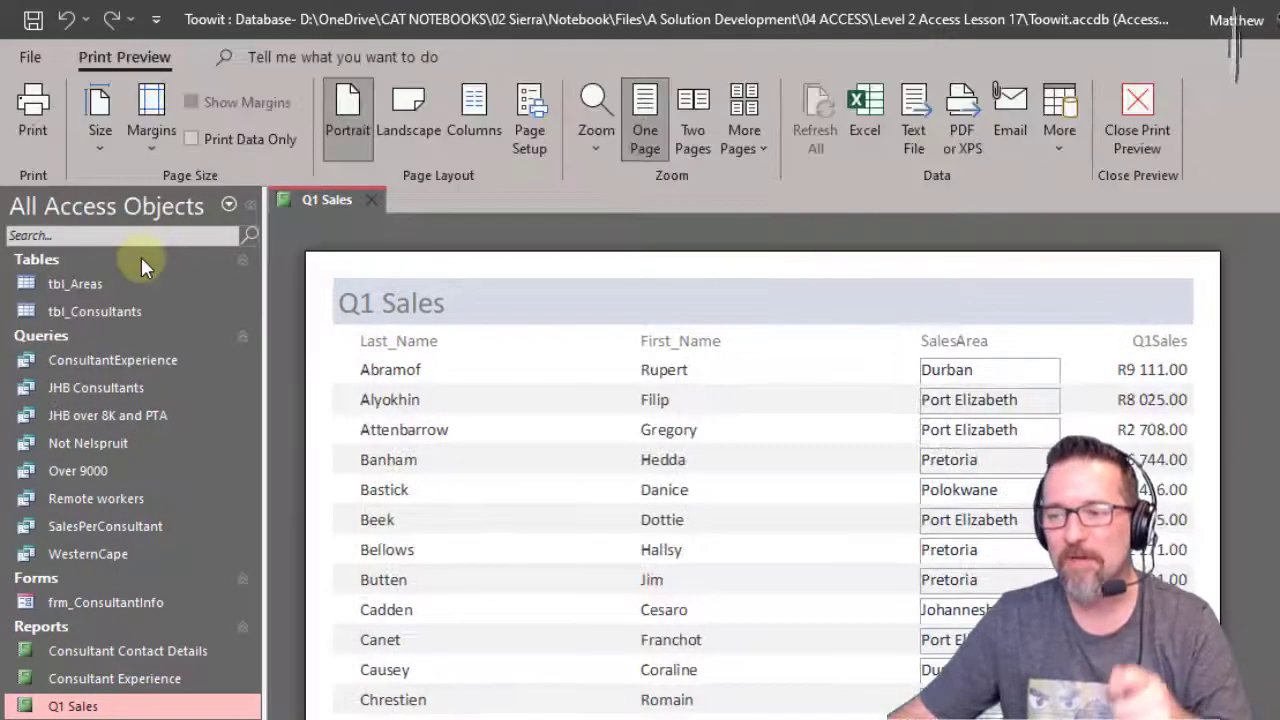
mouse_move(348, 115)
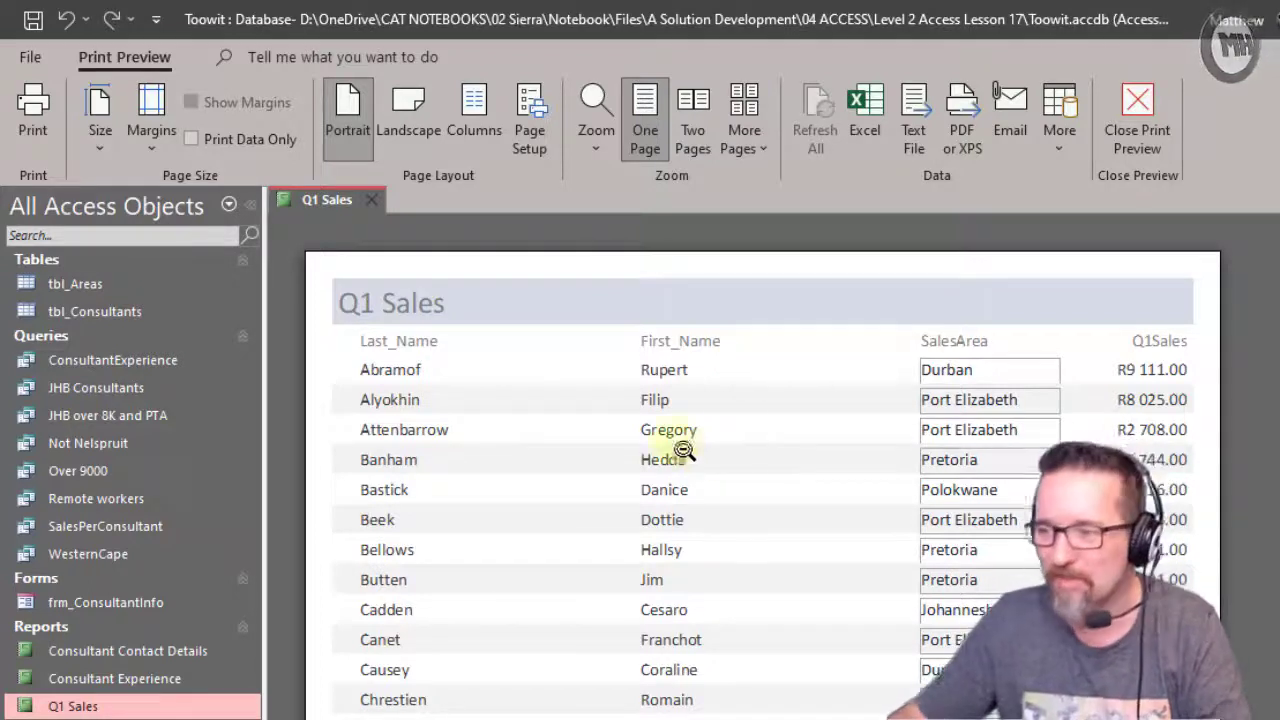
mouse_move(875, 378)
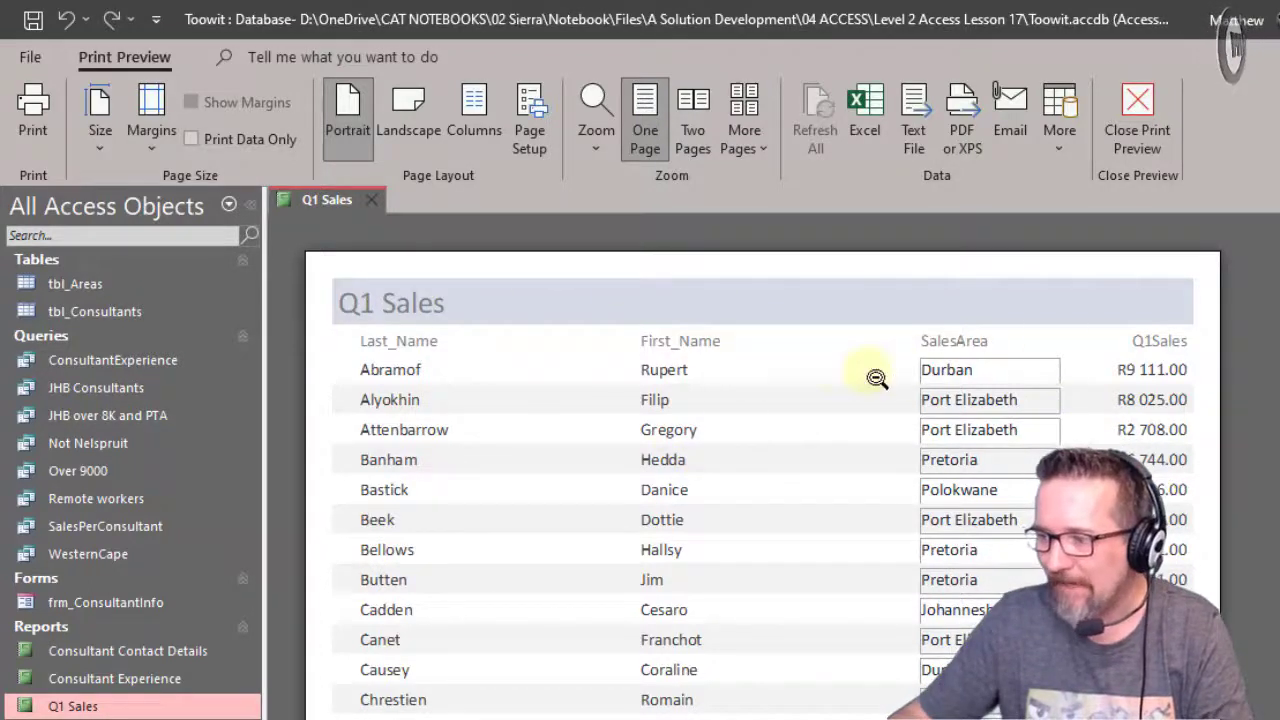
mouse_move(1137, 115)
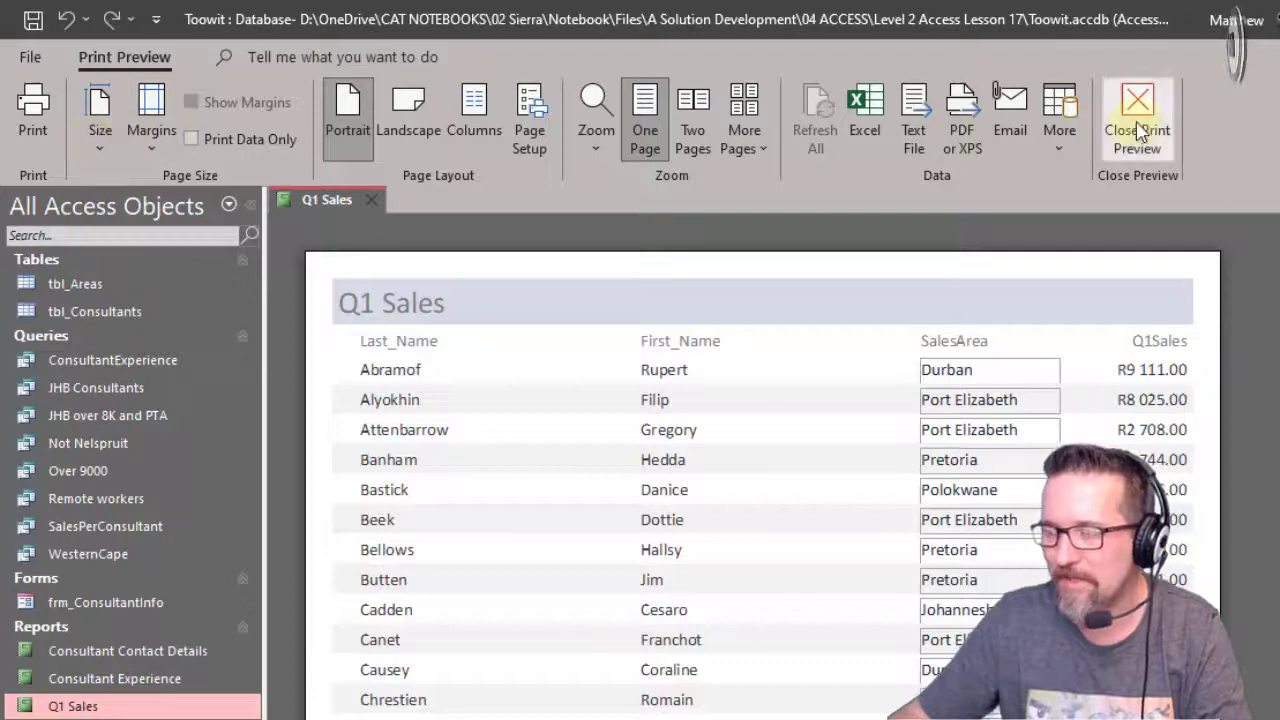
left_click(1137, 118)
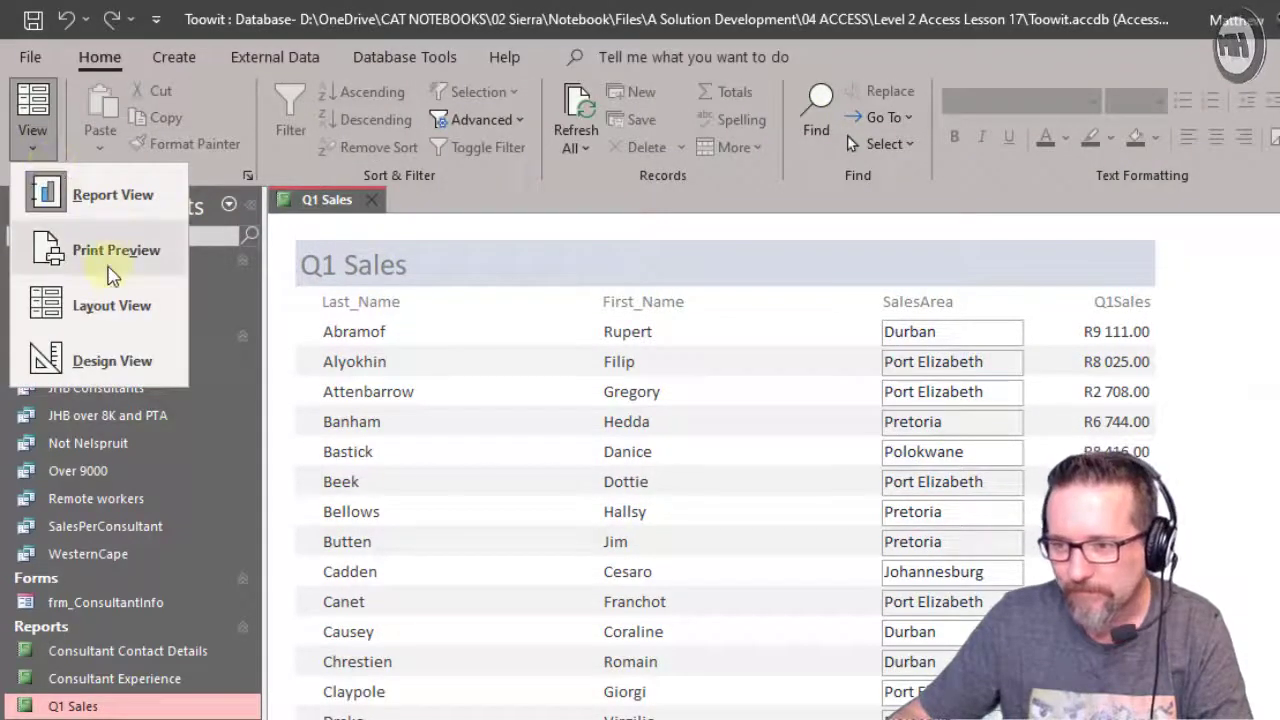
Switch Q1 Sales to Layout View, then to Design View with its footer total formulas.
left_click(112, 305)
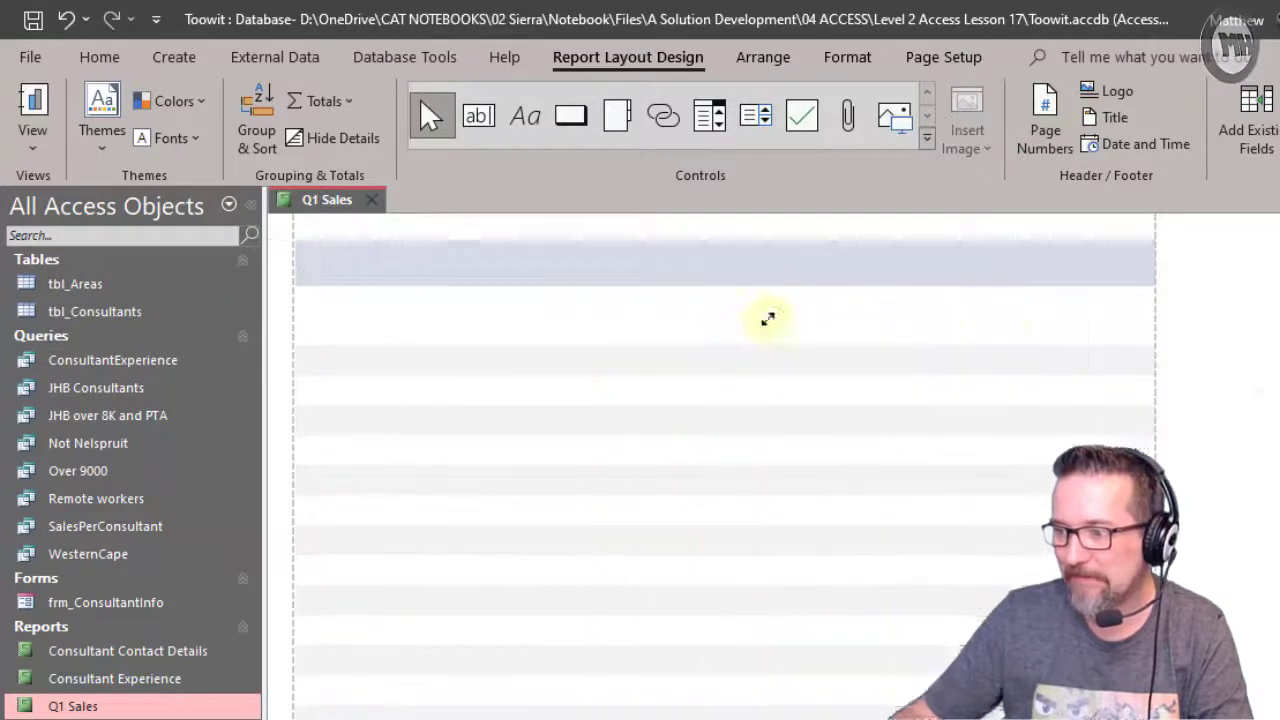
left_click(33, 110)
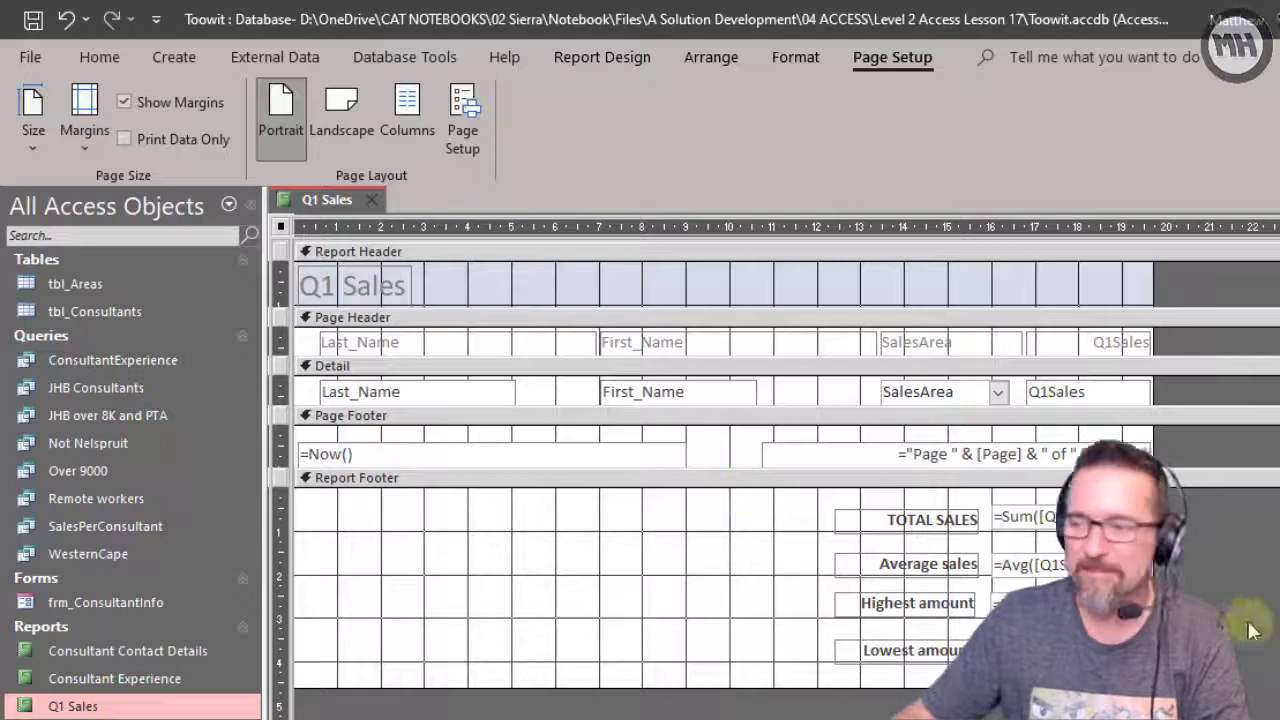
mouse_move(530, 631)
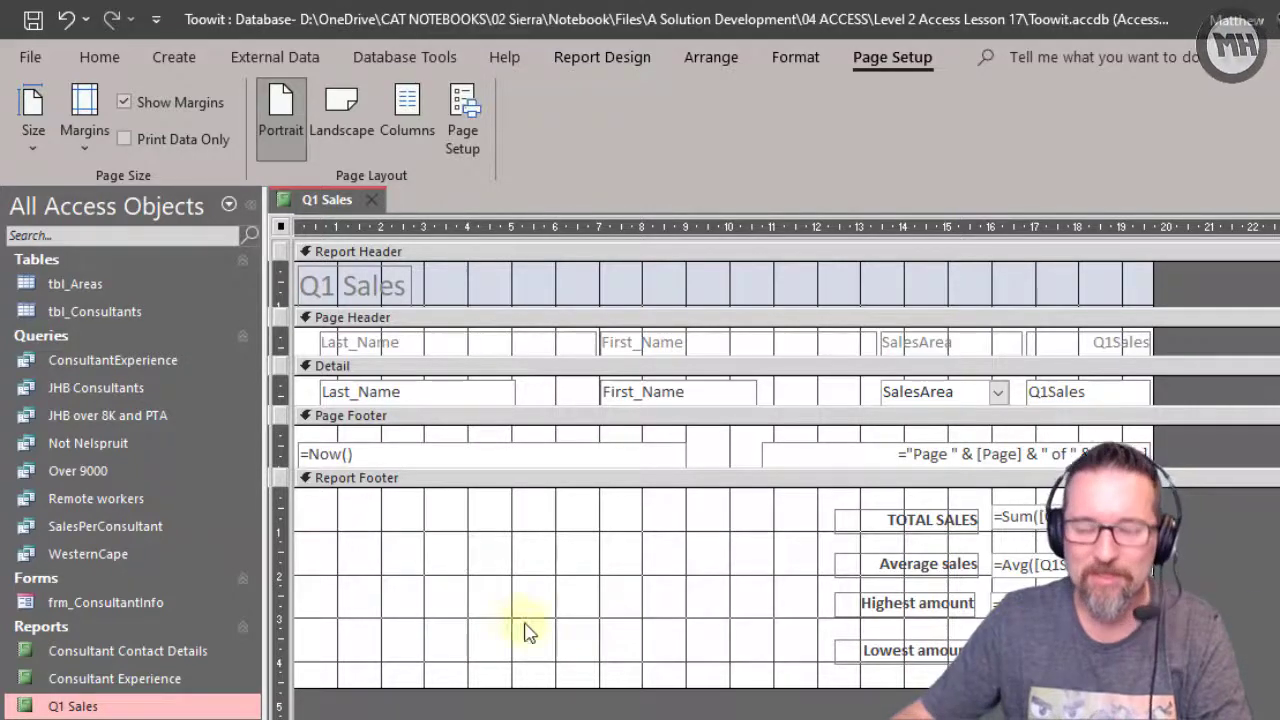
right_click(75, 283)
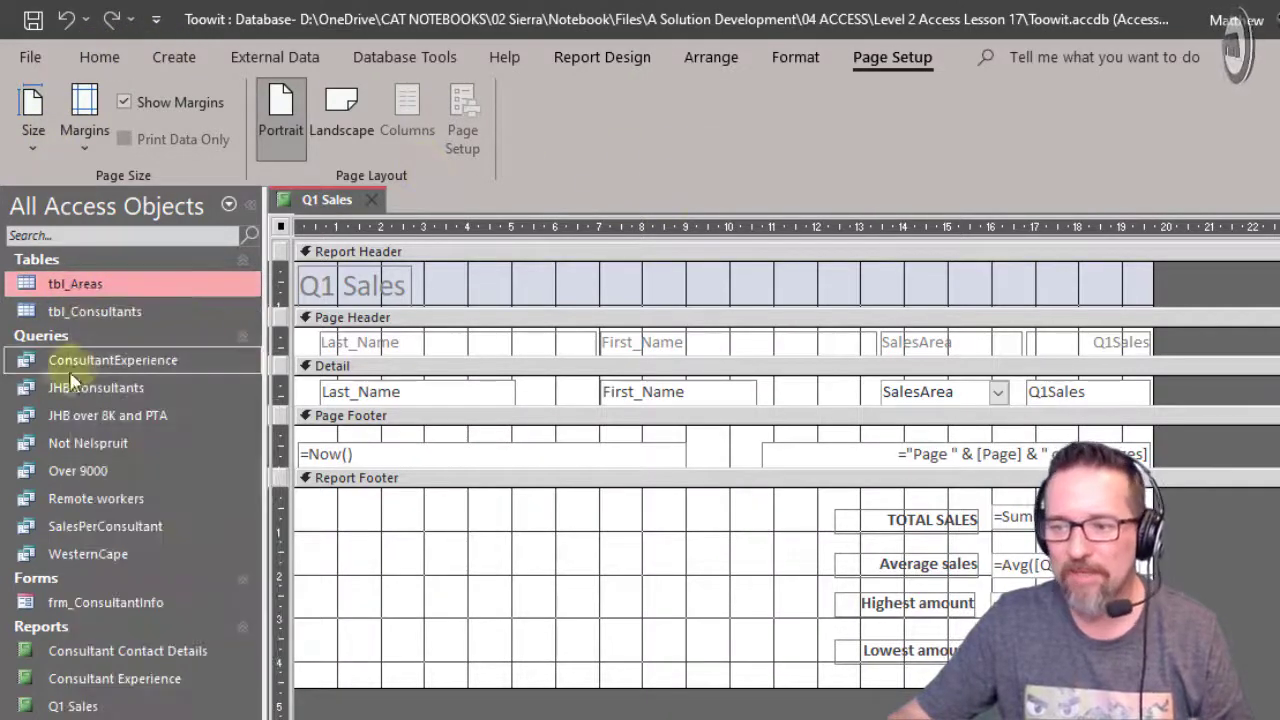
Open the ConsultantExperience query alongside Q1 Sales and bring up its view choices.
double_click(112, 359)
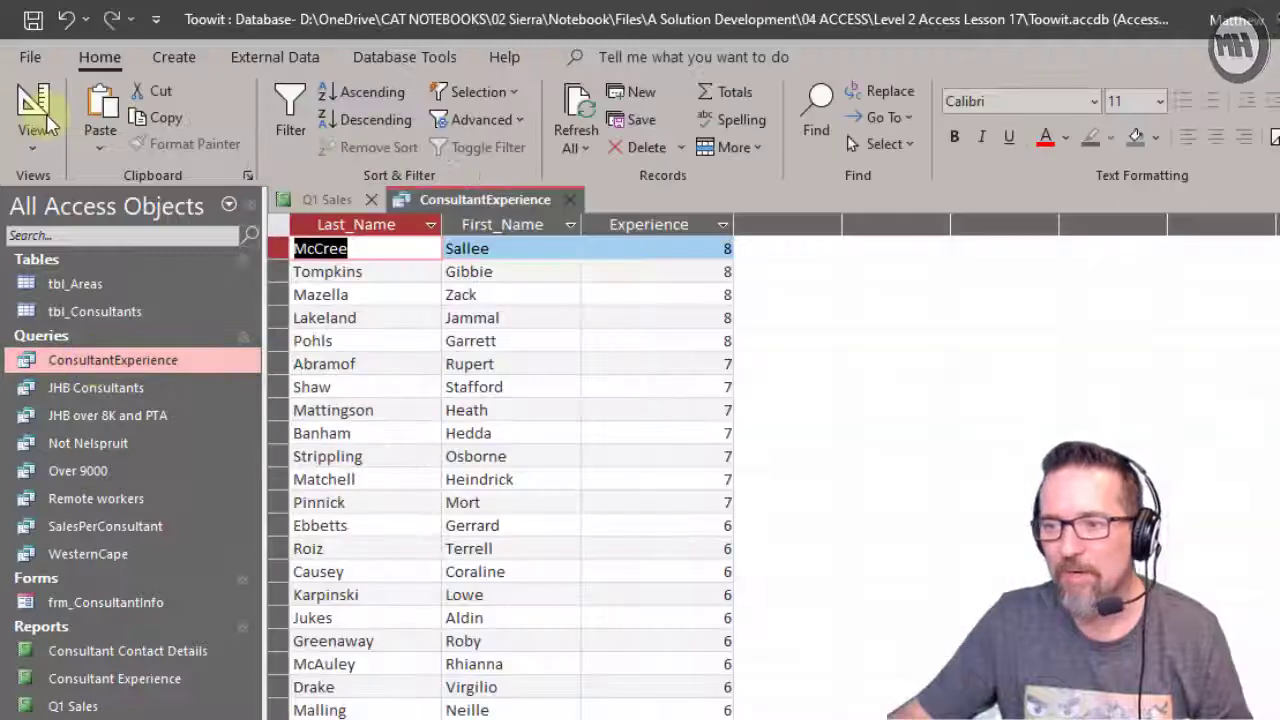
left_click(32, 110)
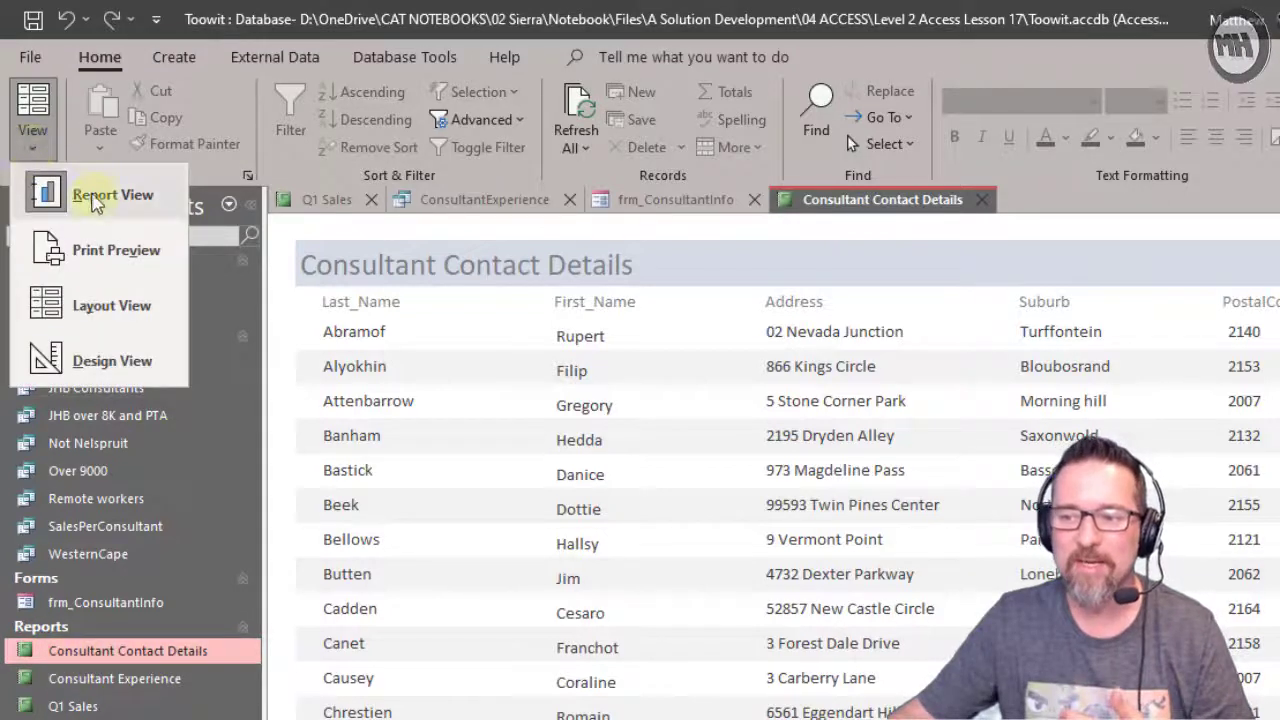
mouse_move(116, 250)
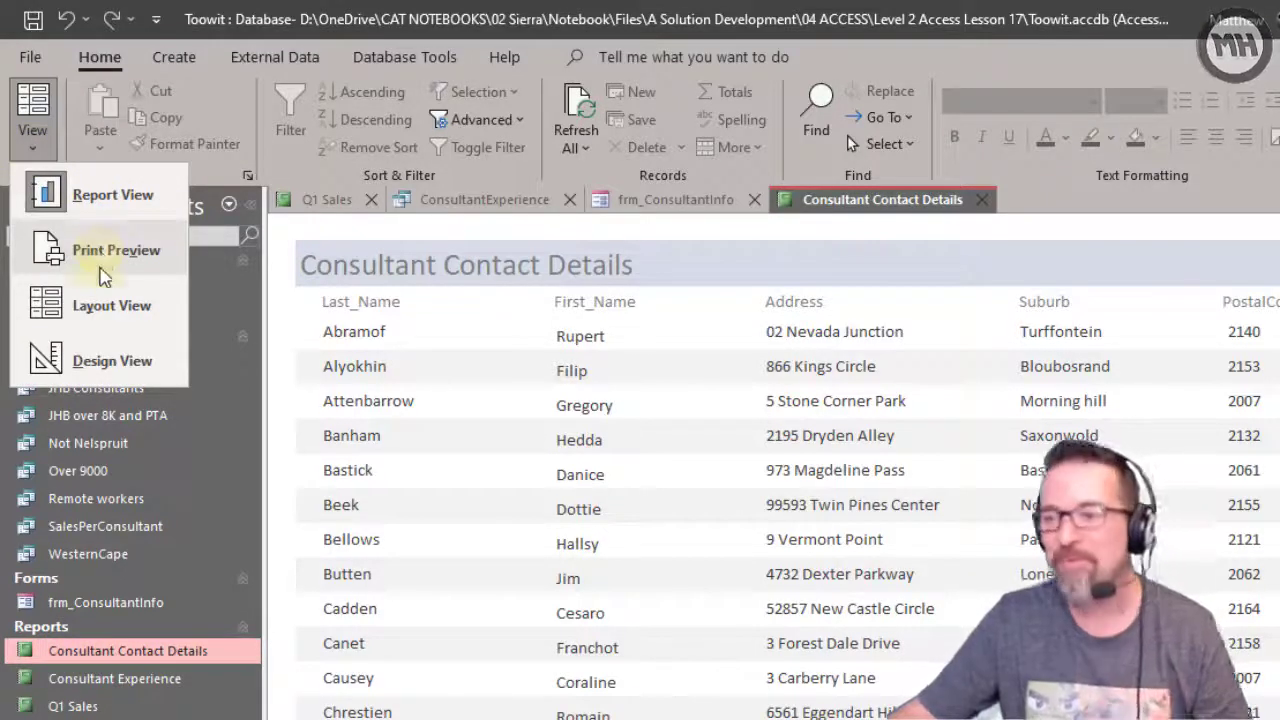
mouse_move(112, 360)
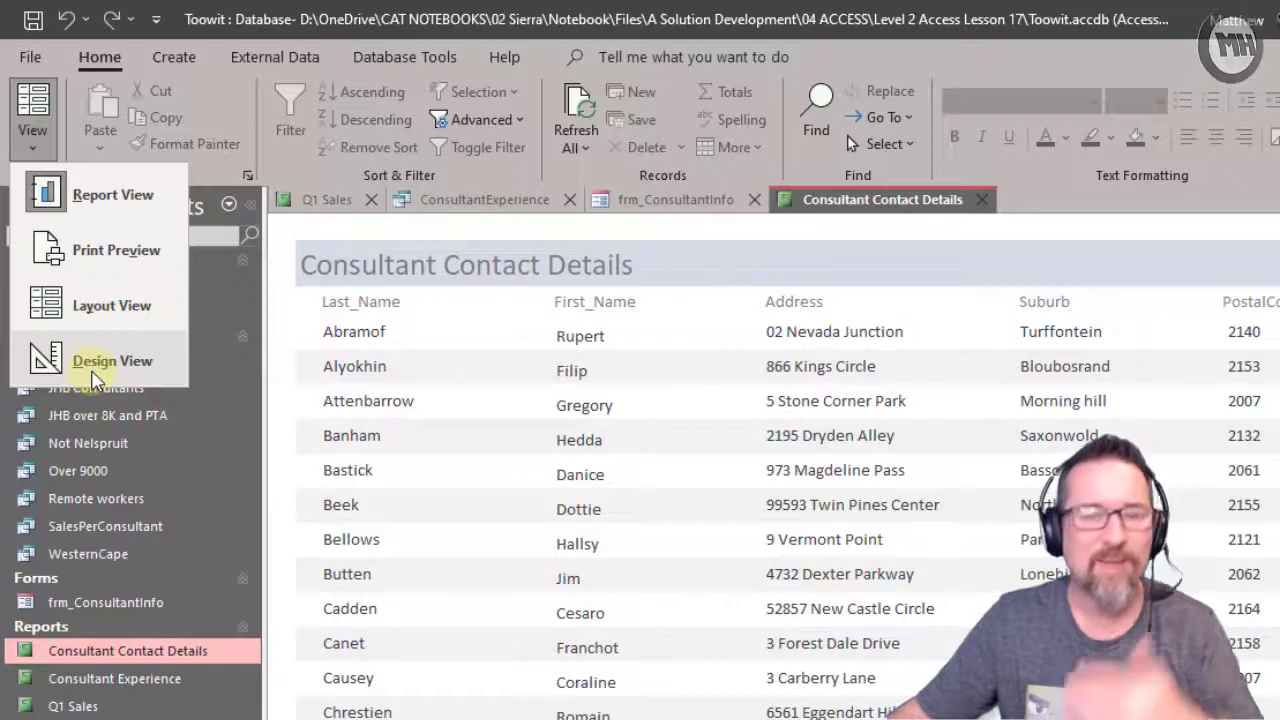
mouse_move(983, 440)
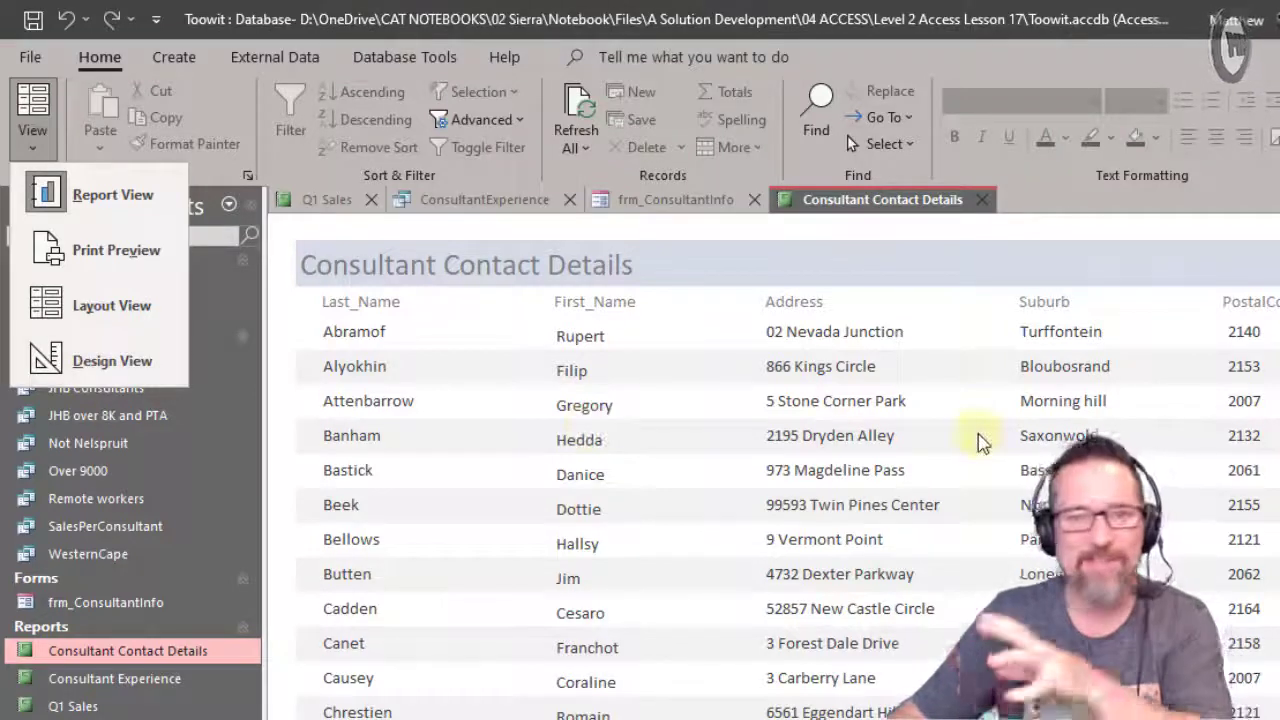
mouse_move(940, 470)
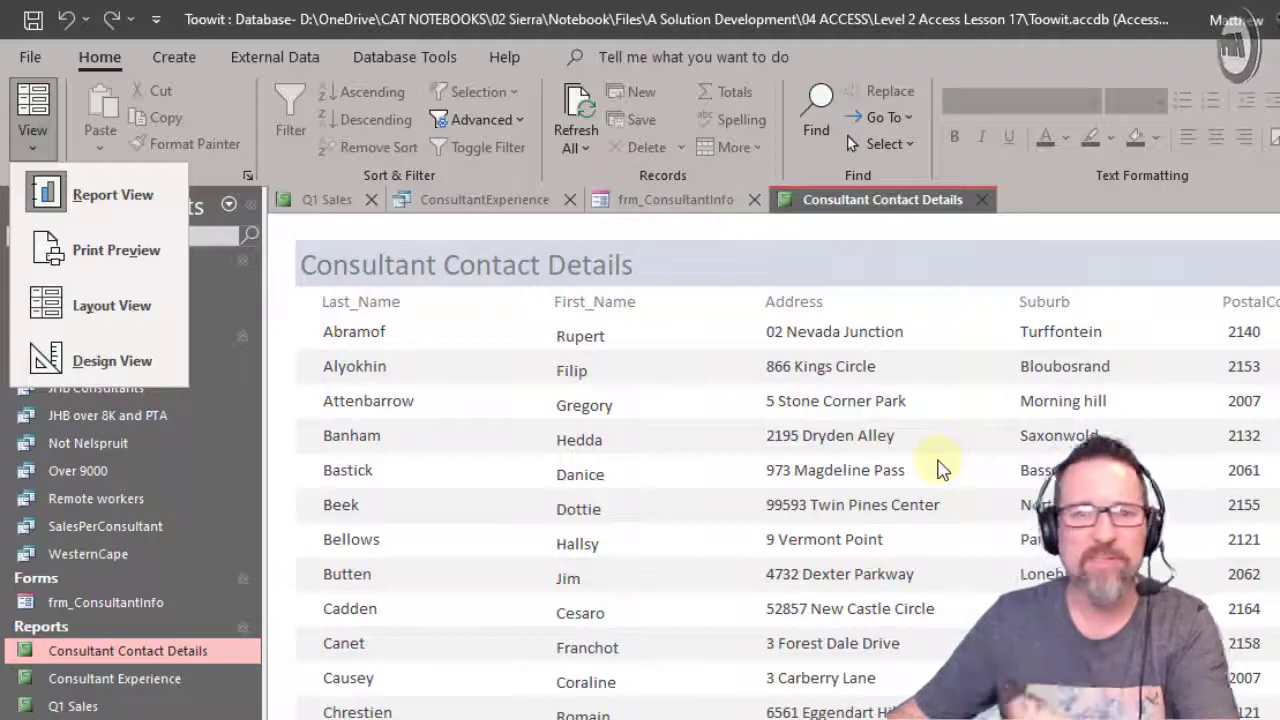
mouse_move(830, 539)
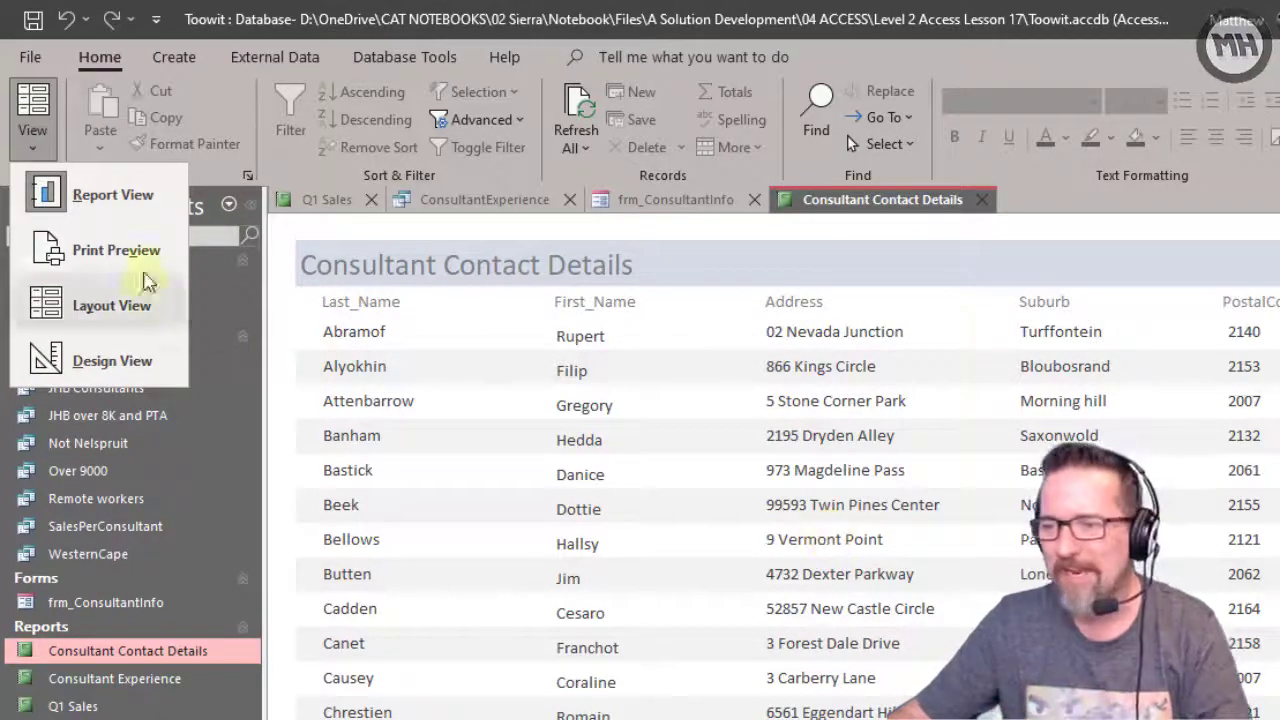
mouse_move(645, 435)
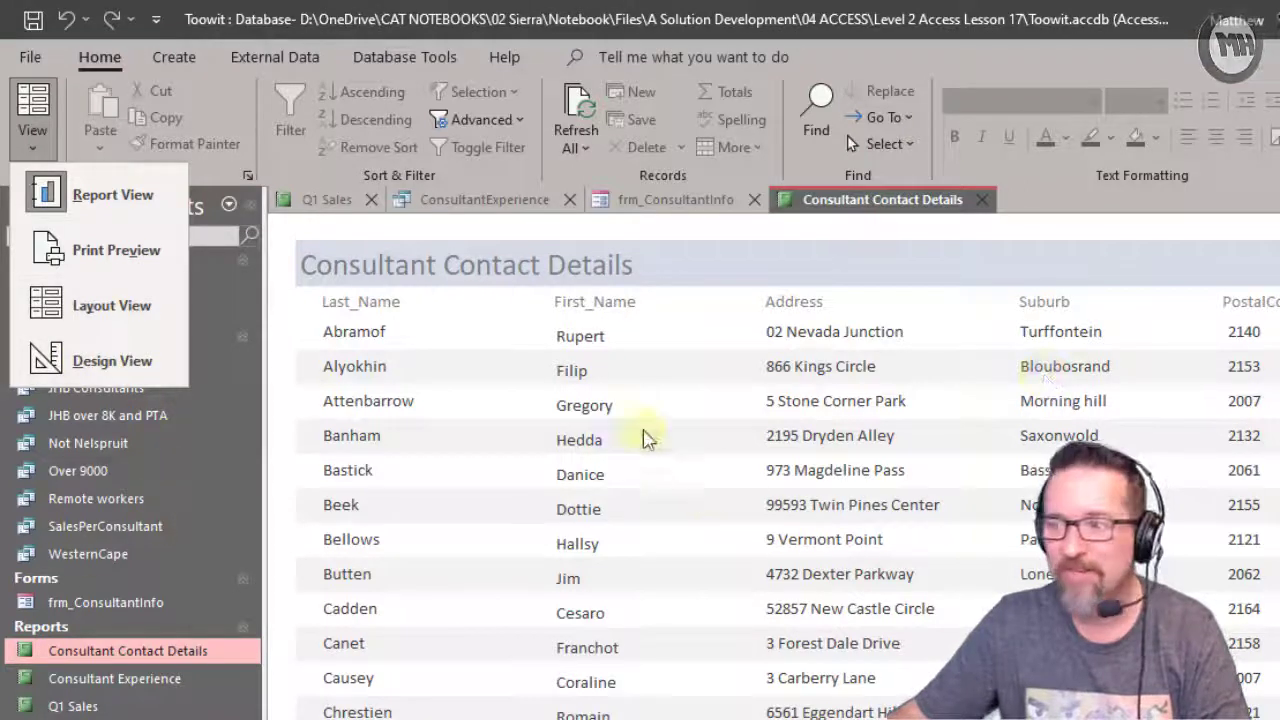
mouse_move(240, 355)
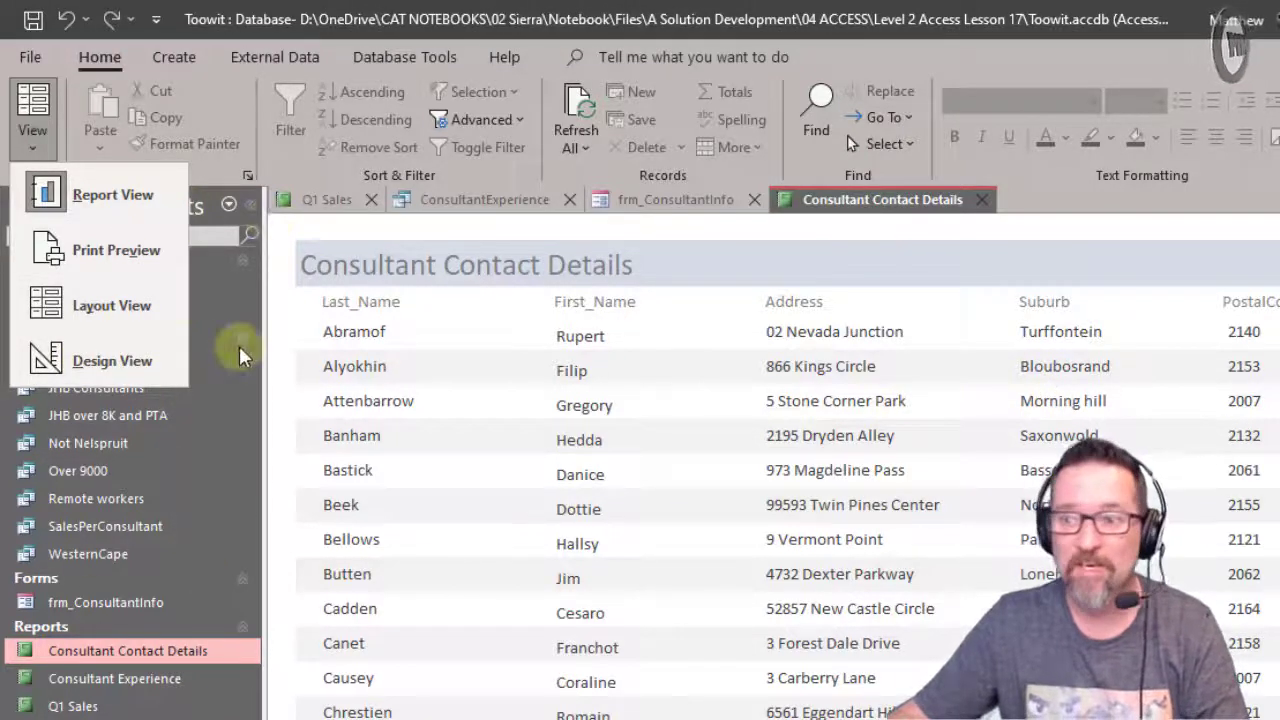